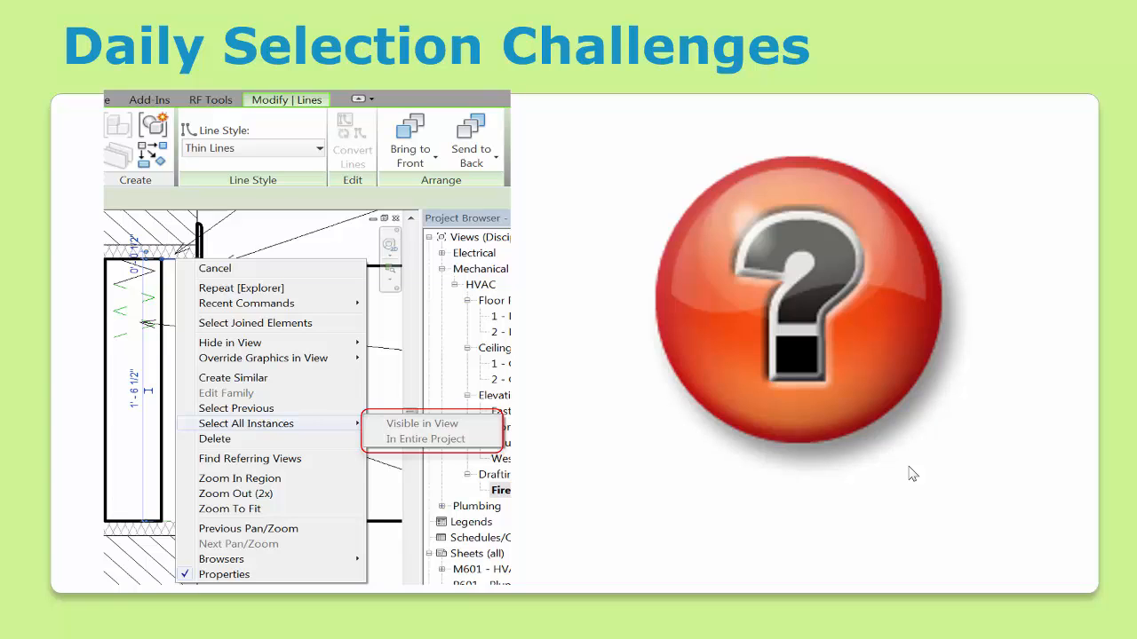
Keep whole-project scope and no filter, then set Ideate Explorer Display to Active View
click(425, 439)
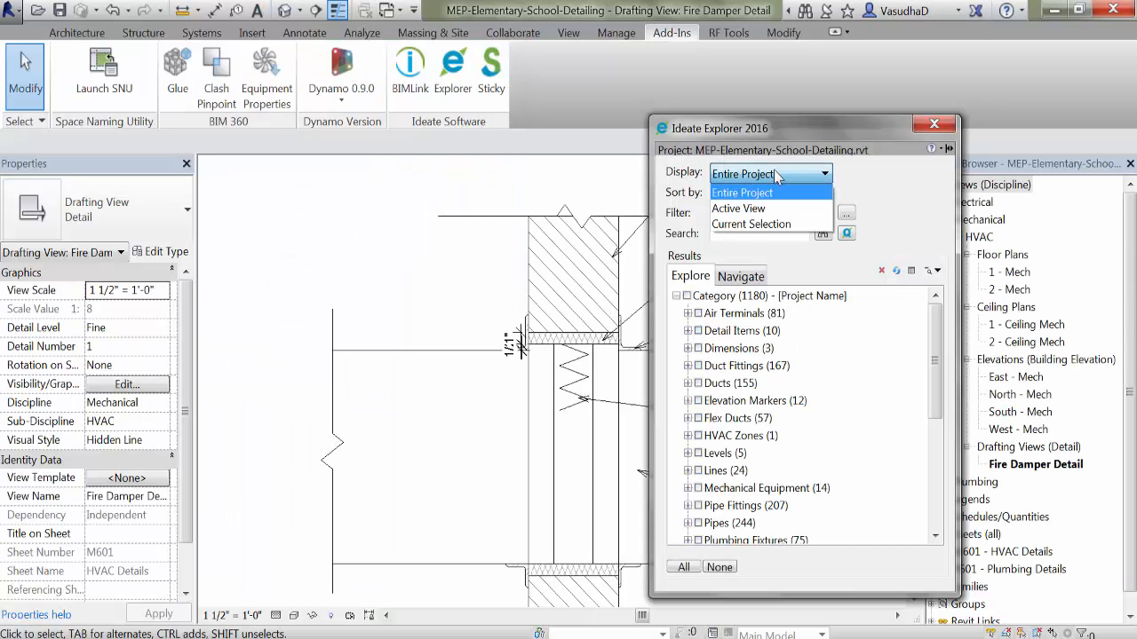
click(743, 193)
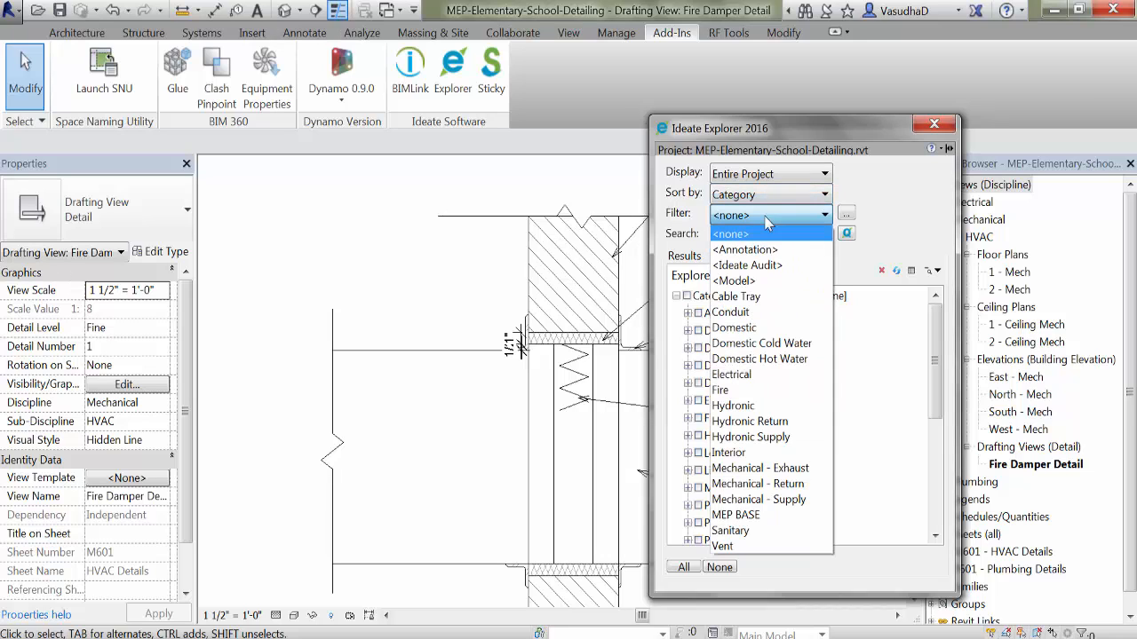
click(730, 234)
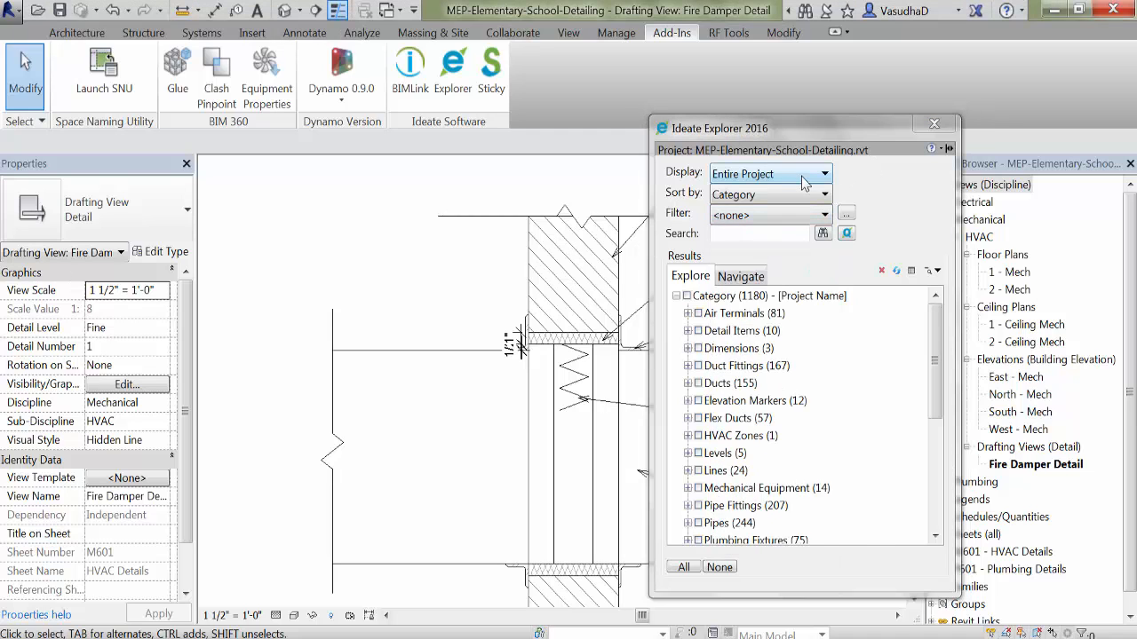
click(768, 174)
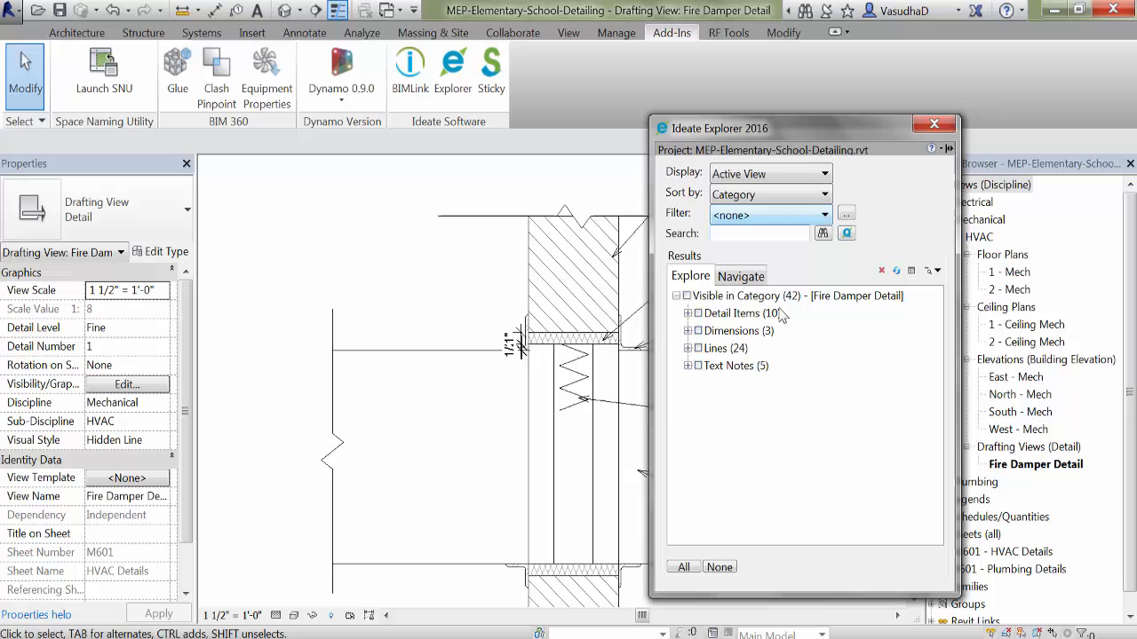
Expand Lines, check all seven Medium Lines detail lines, and change them to Thin Lines
click(687, 348)
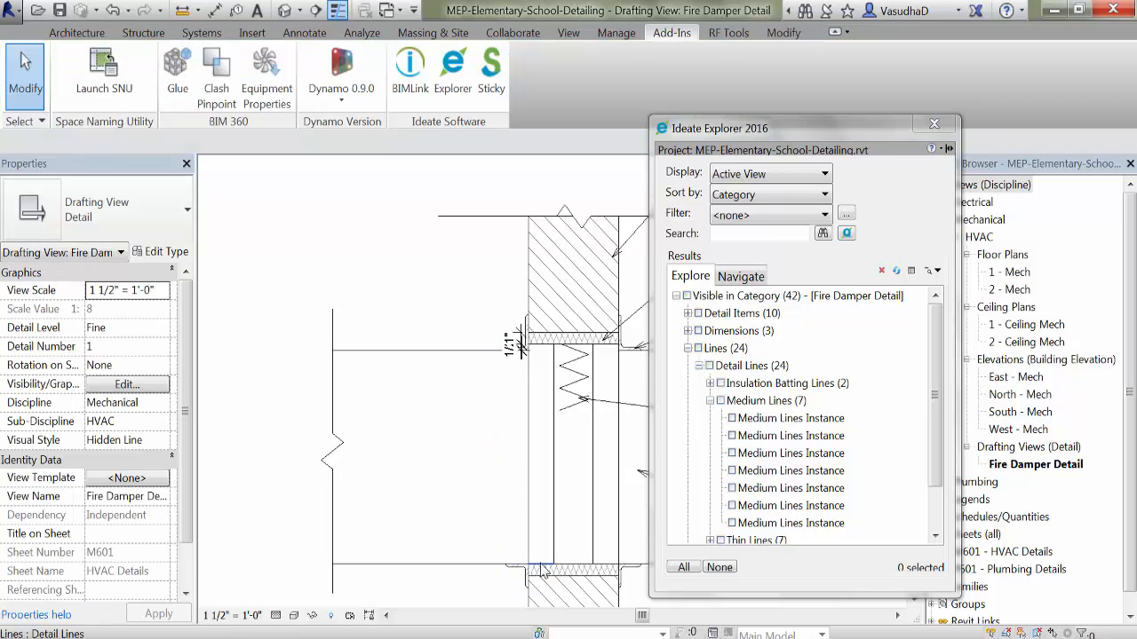
click(540, 566)
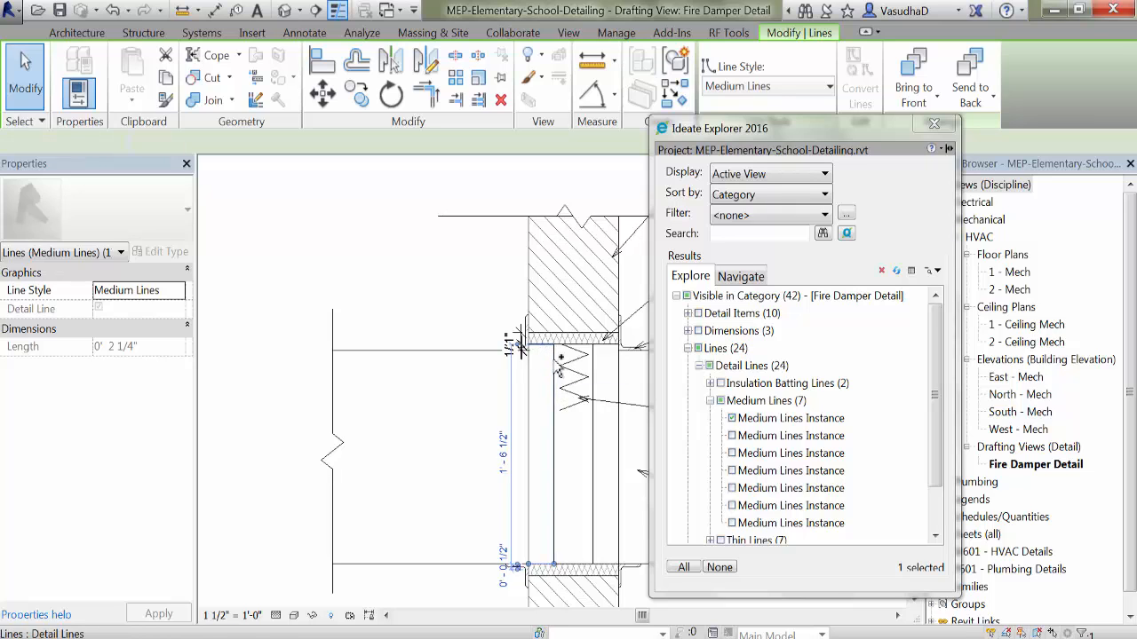
click(608, 563)
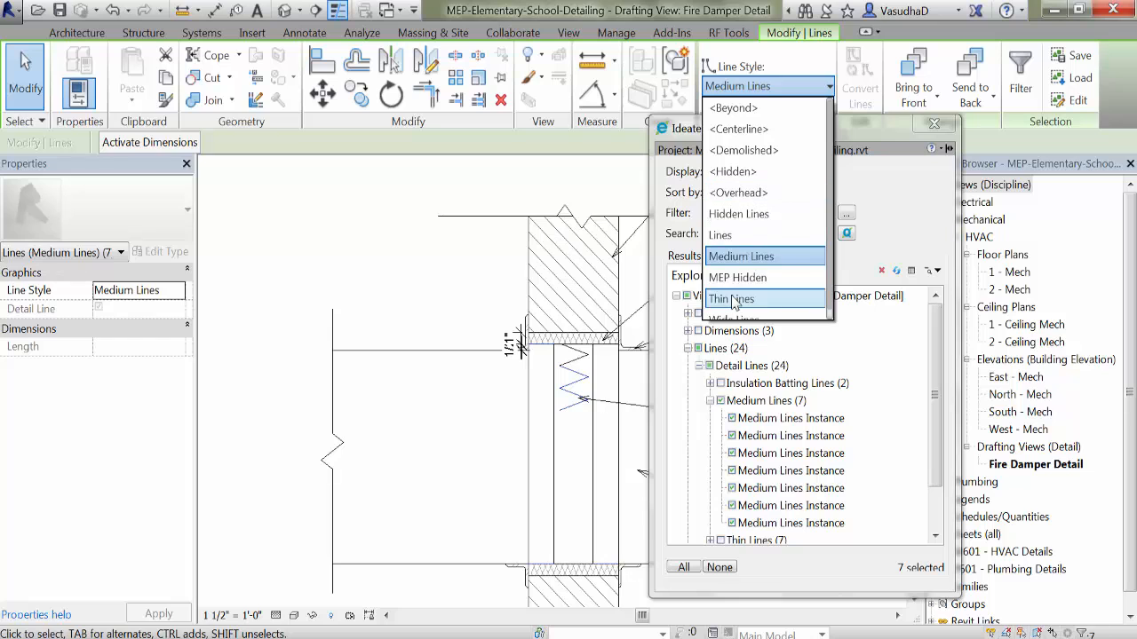
click(730, 298)
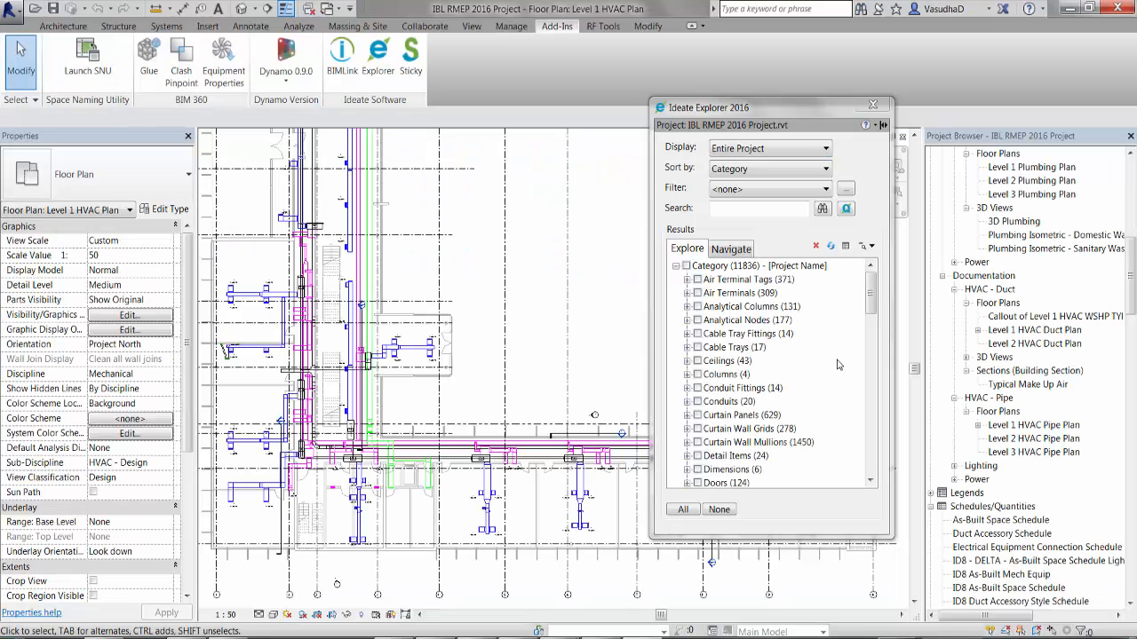
Switch Ideate Explorer to views and sheets, expanding Legends, Schedules/Quantities, Sheets and Views
click(731, 248)
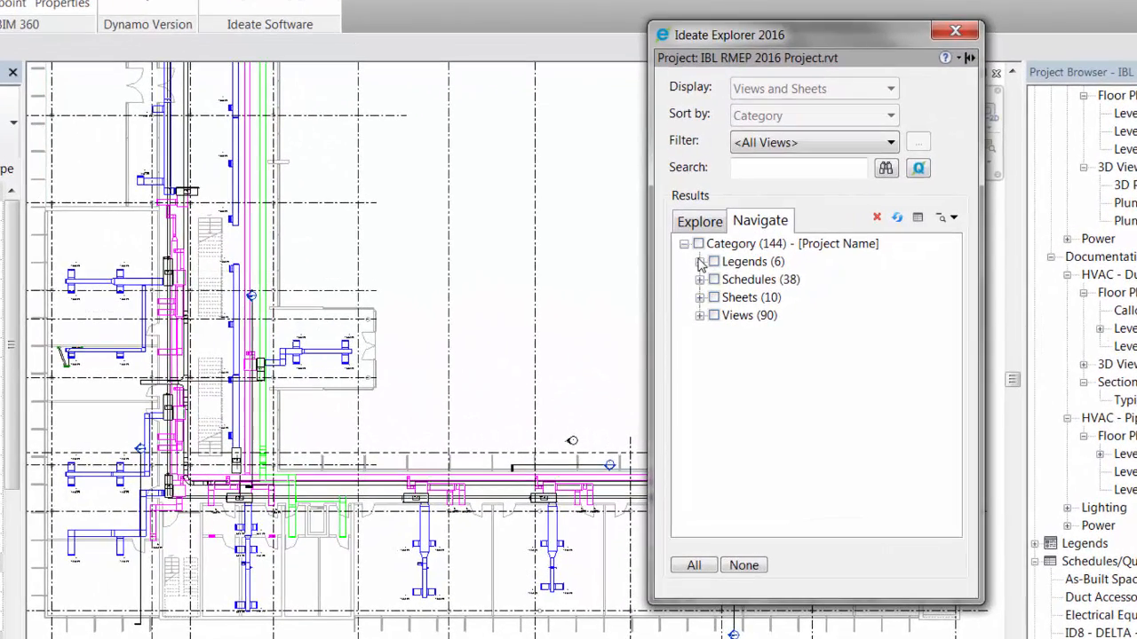
click(700, 261)
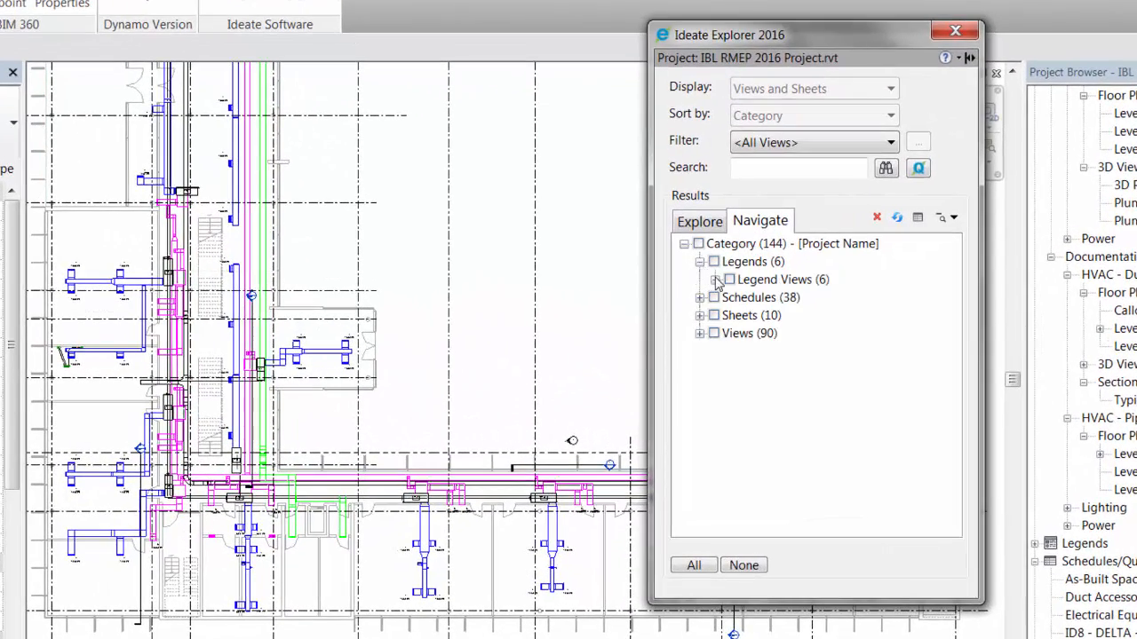
click(700, 297)
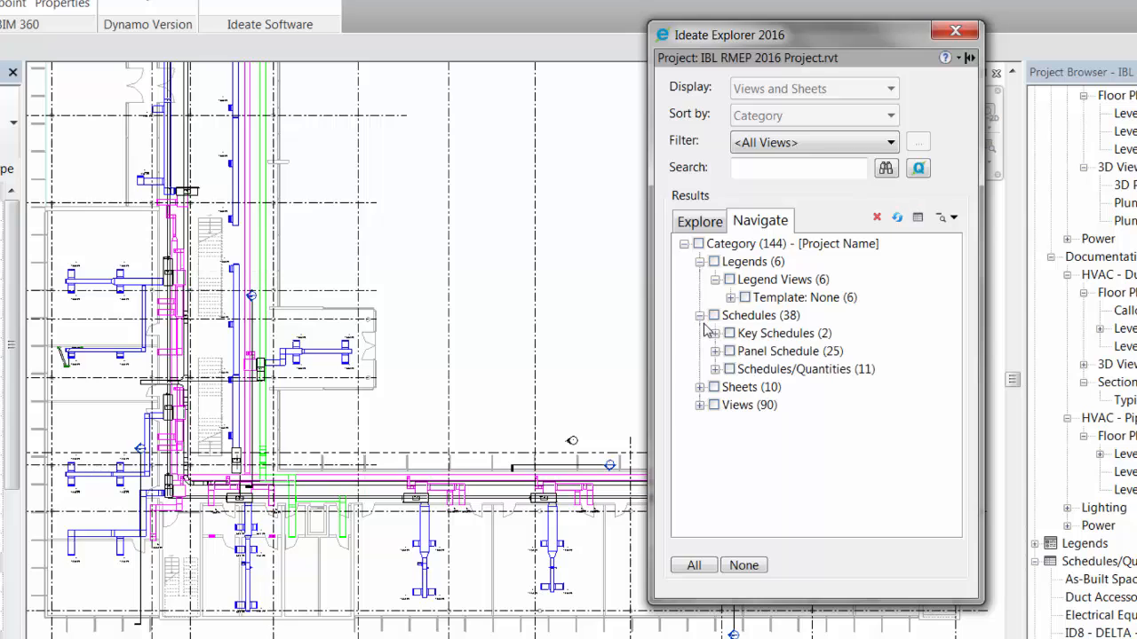
click(715, 368)
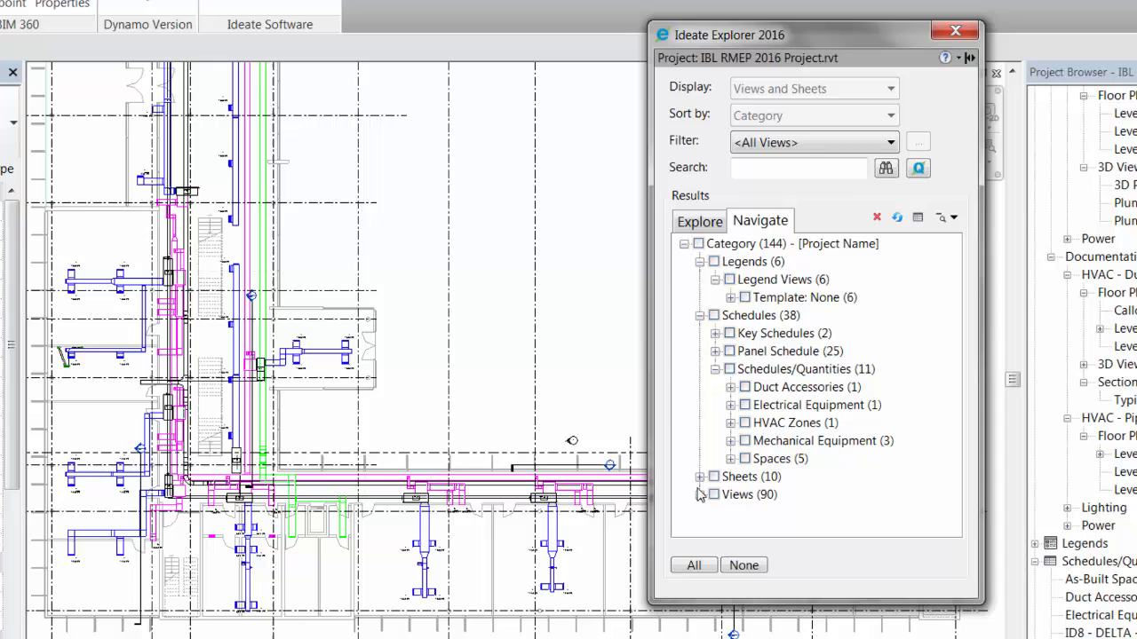
click(700, 477)
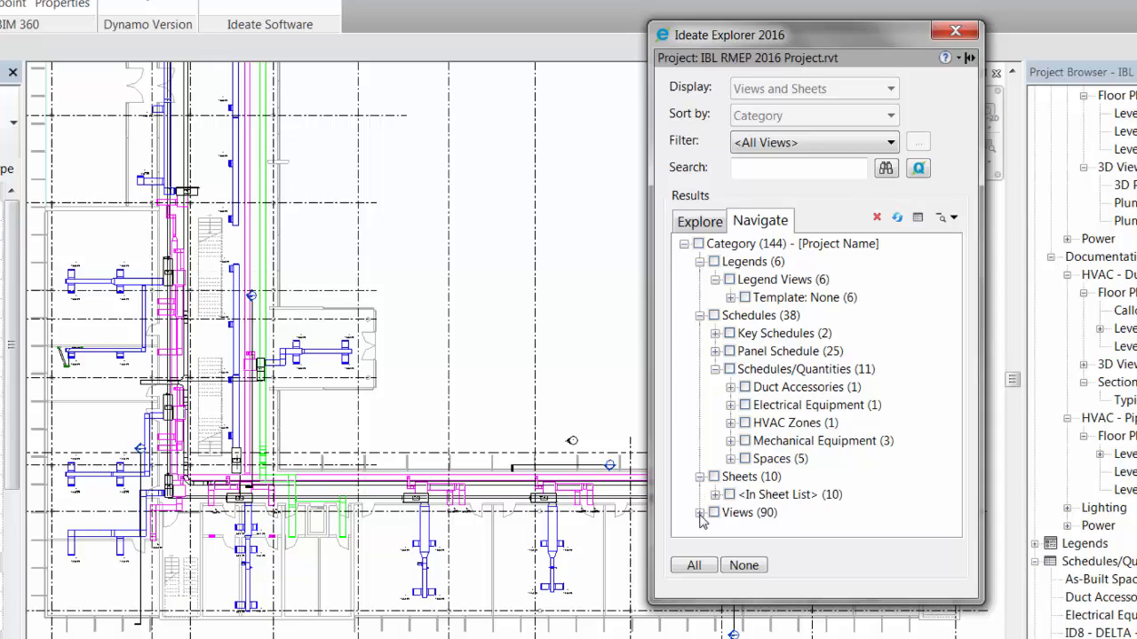
click(700, 513)
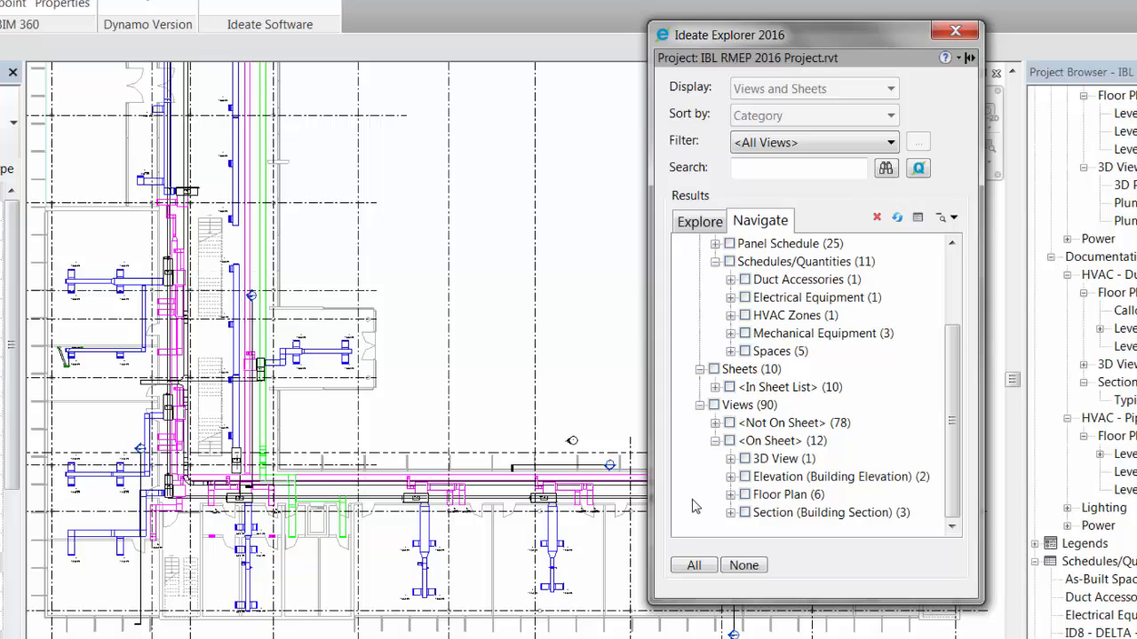
mouse_move(737, 508)
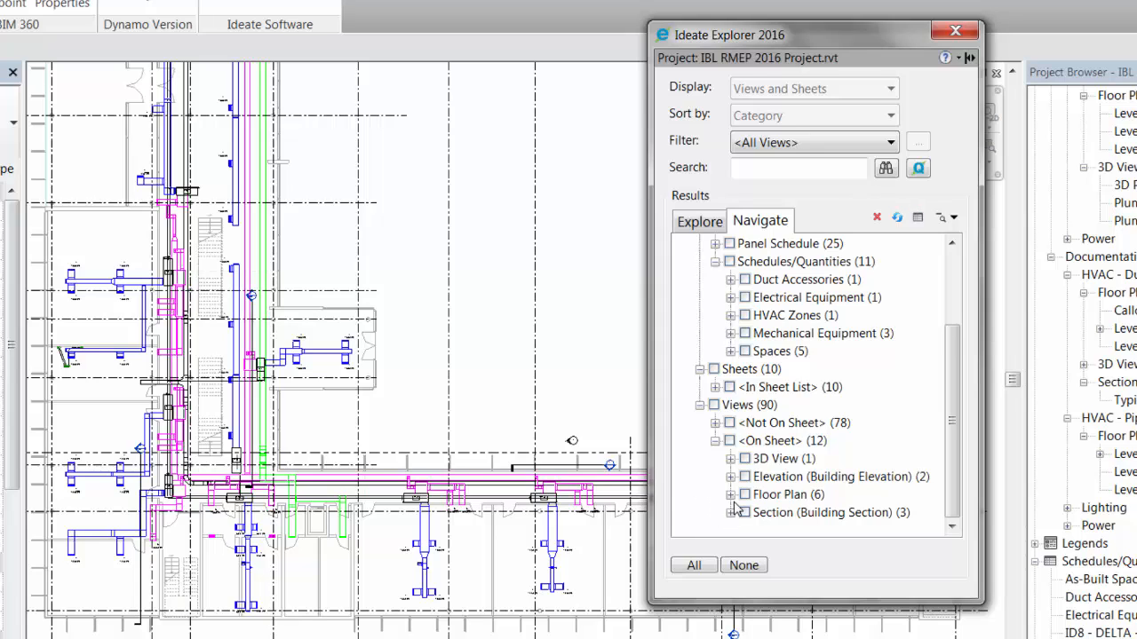
Check Lobby Duct Section under Views > On Sheet > Section and open its sheet M601
click(716, 513)
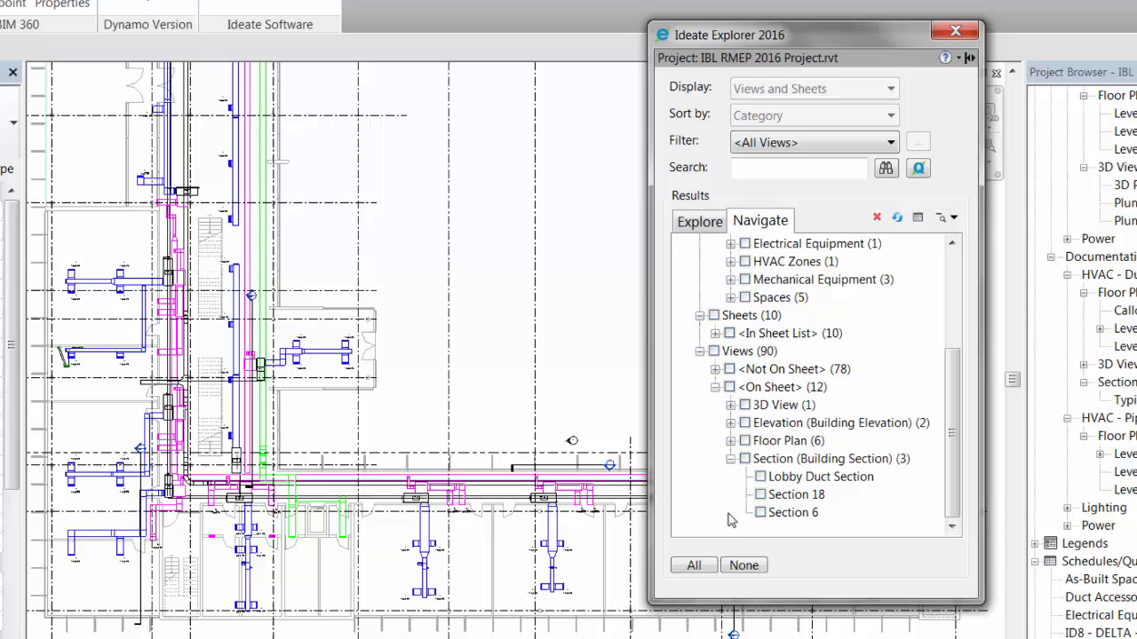
click(819, 477)
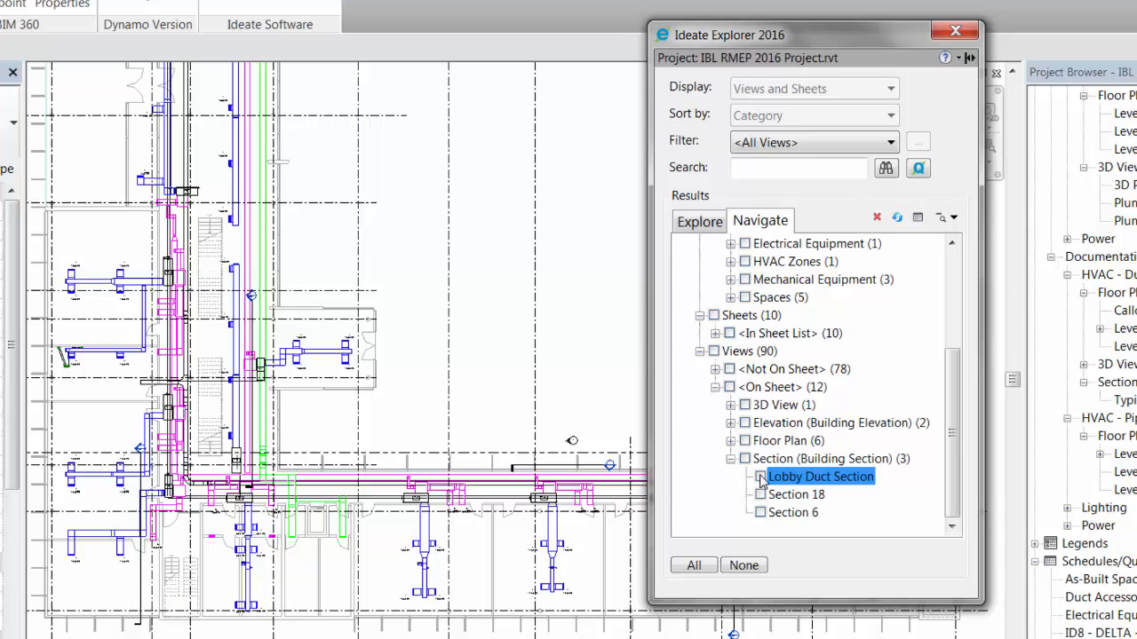
click(760, 477)
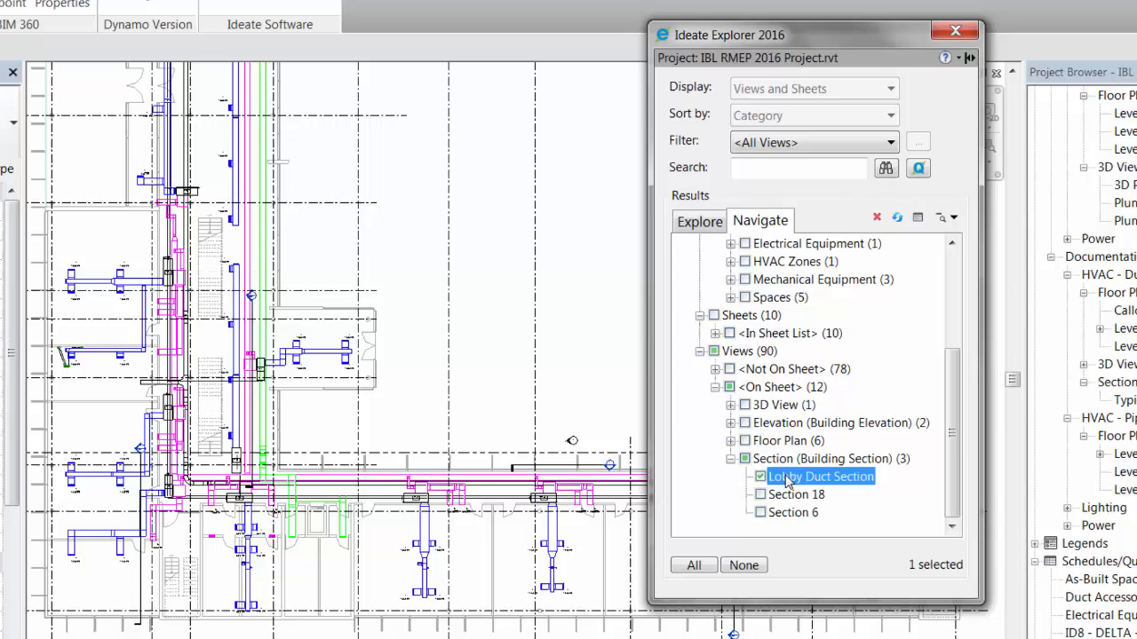
right_click(822, 477)
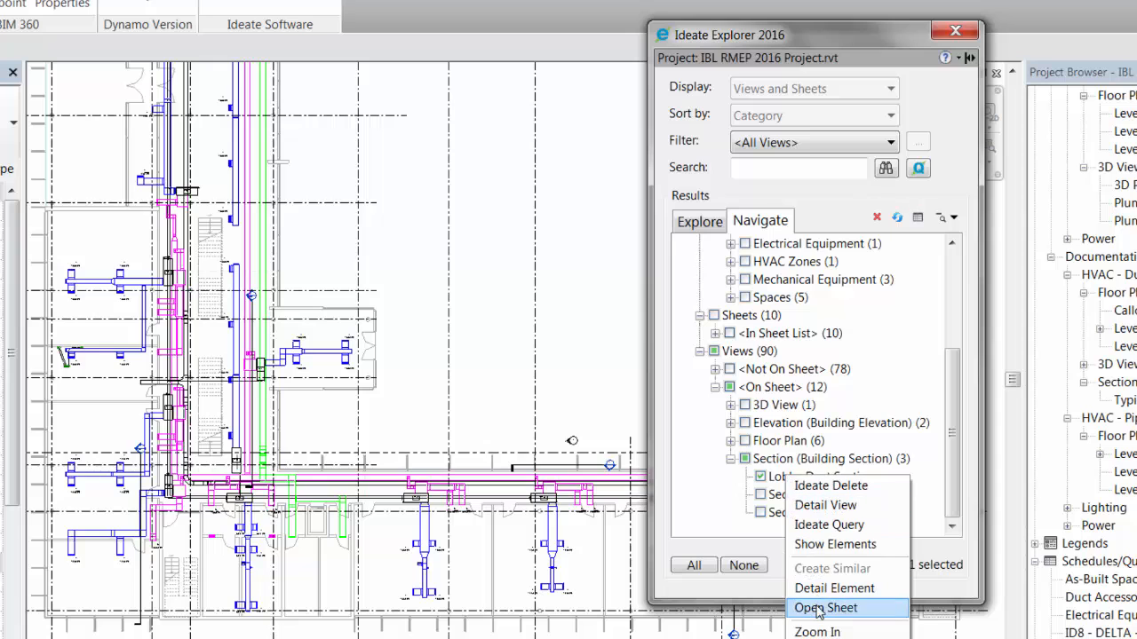
click(825, 607)
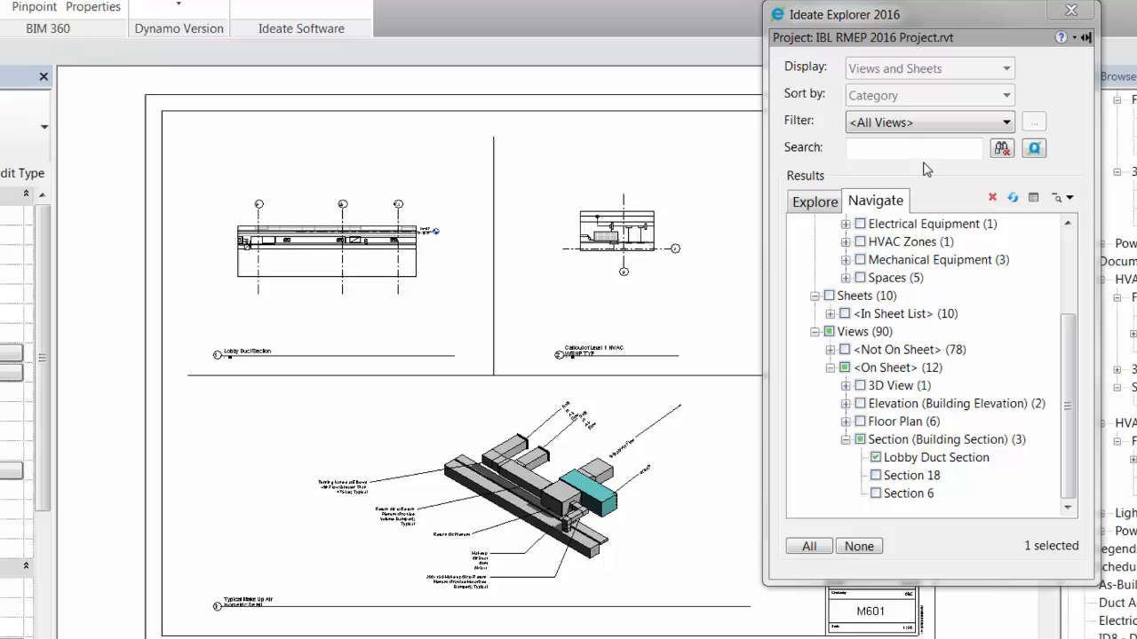
Search 'light' and expand the matching Spaces schedule, sheet E301 and 10 views
click(915, 147)
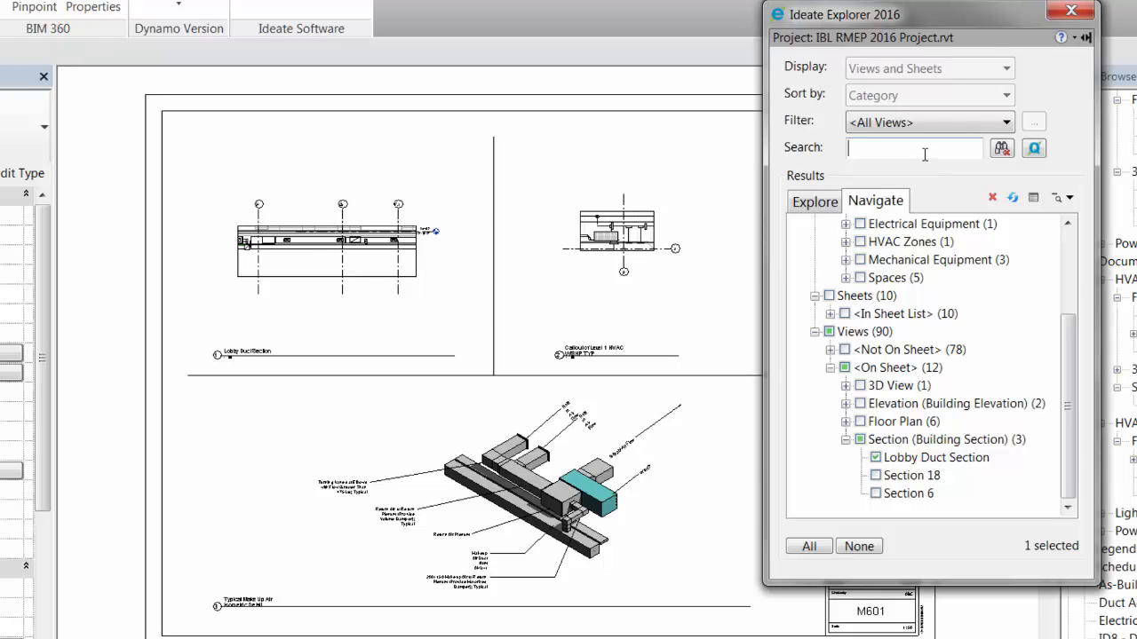
text(light)
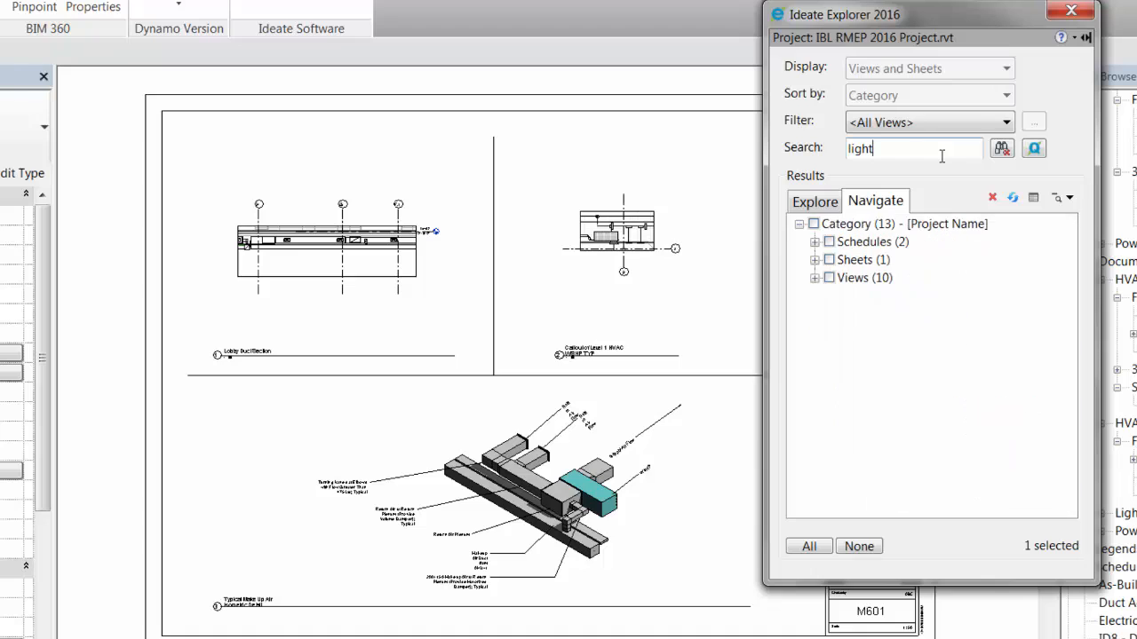
click(814, 242)
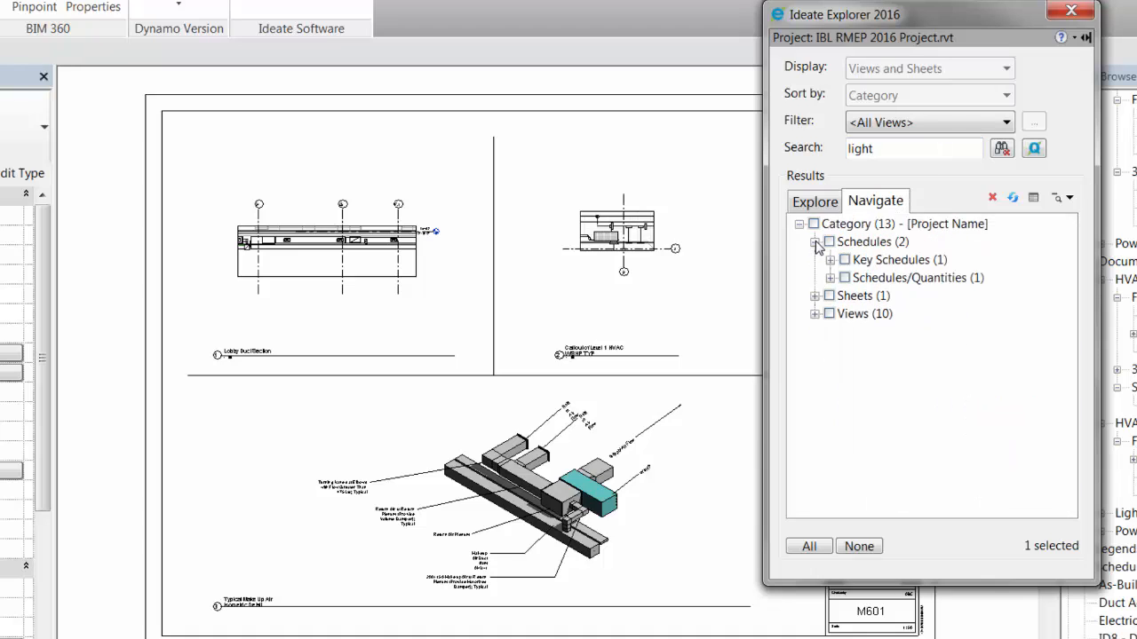
click(831, 277)
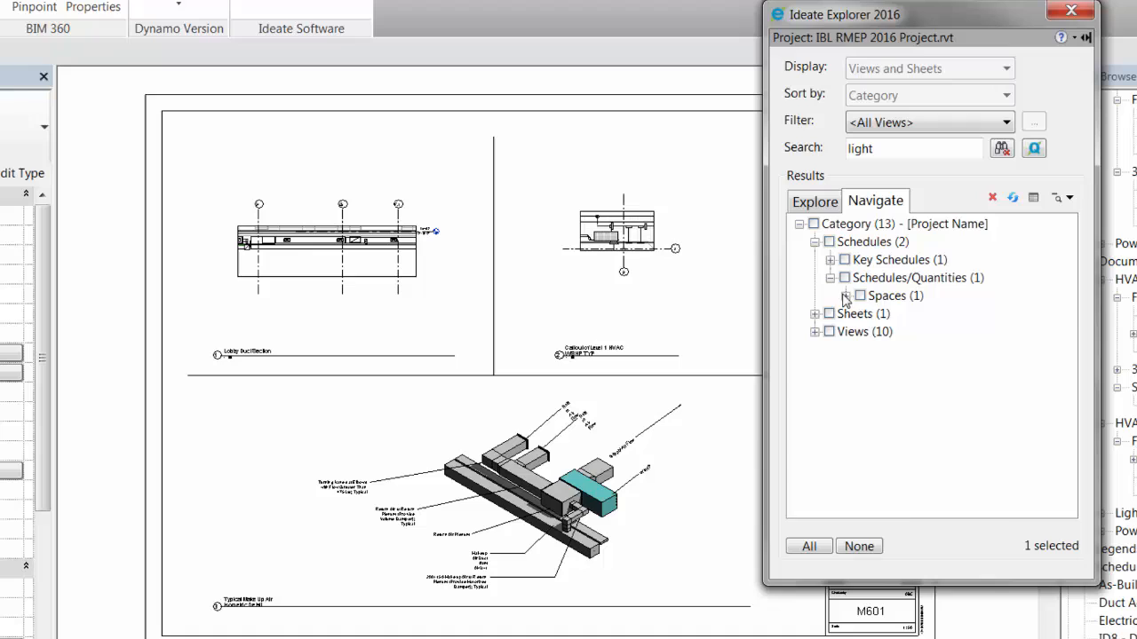
click(859, 295)
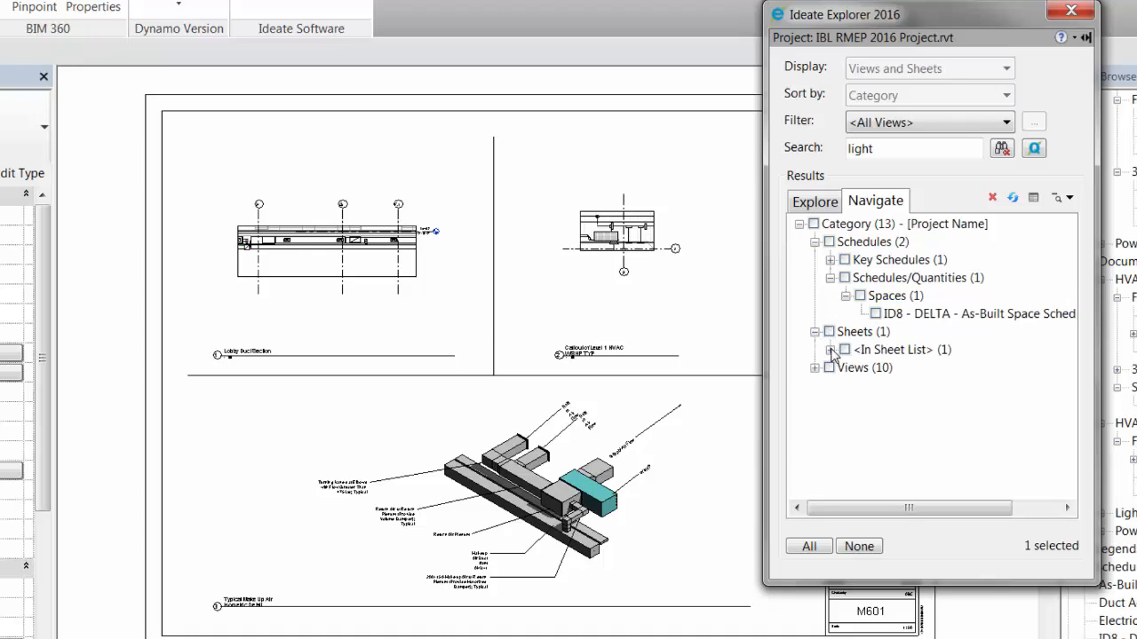
click(831, 349)
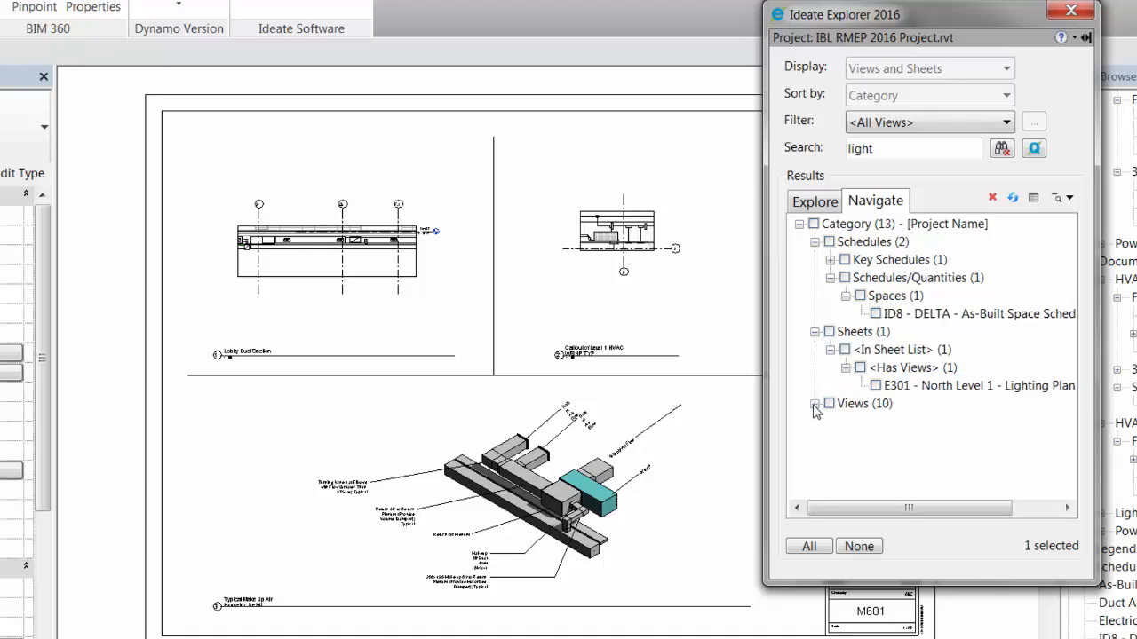
click(815, 404)
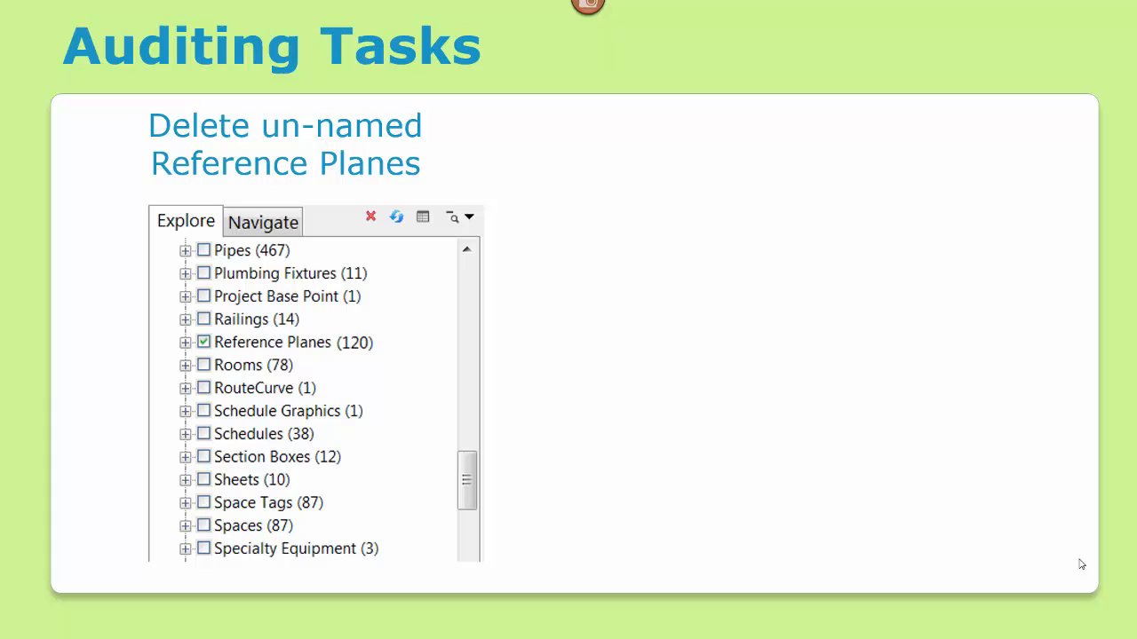
mouse_move(1119, 458)
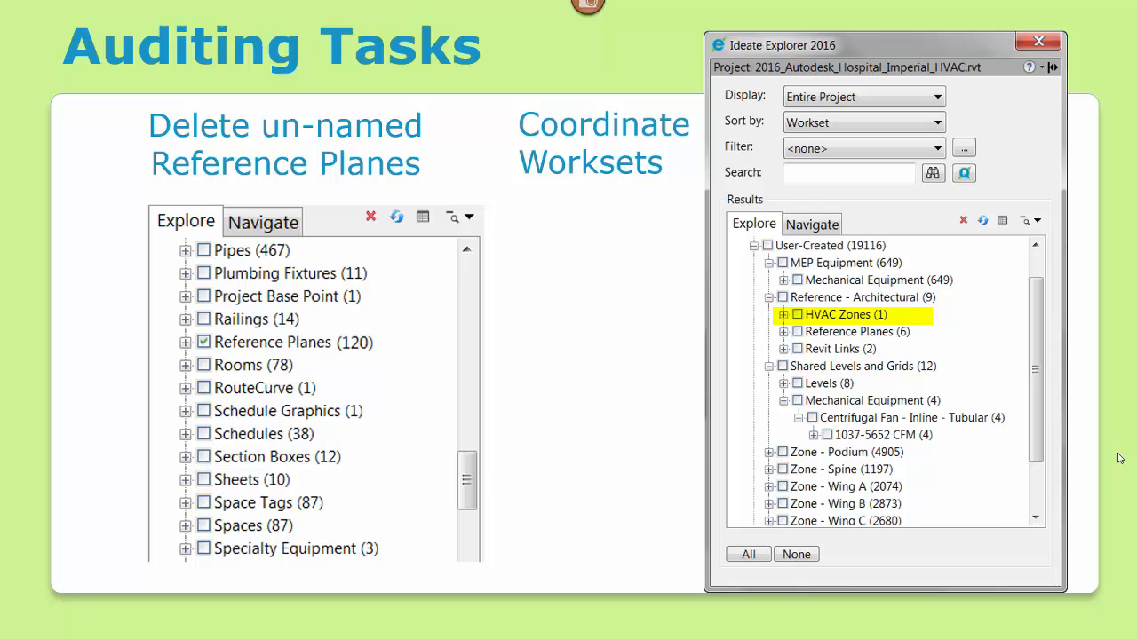
Advance the Auditing Tasks slide to reveal Coordinate Worksets
click(868, 400)
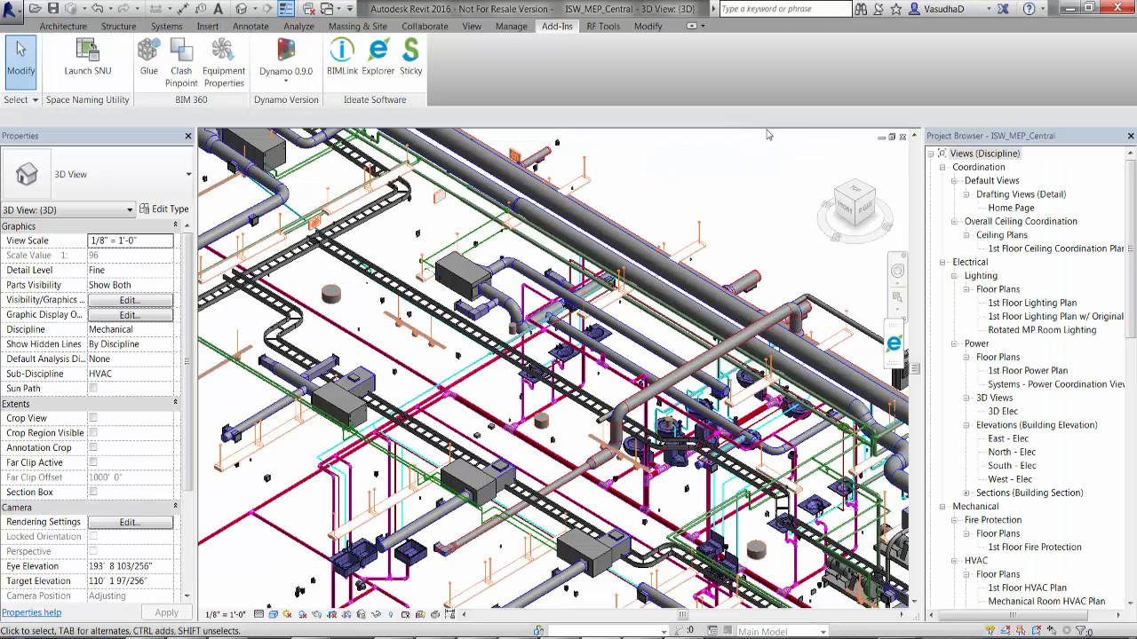
Open Ideate Explorer, filter it to <Ideate Audit>, and expand CAD Imports (484)
click(379, 58)
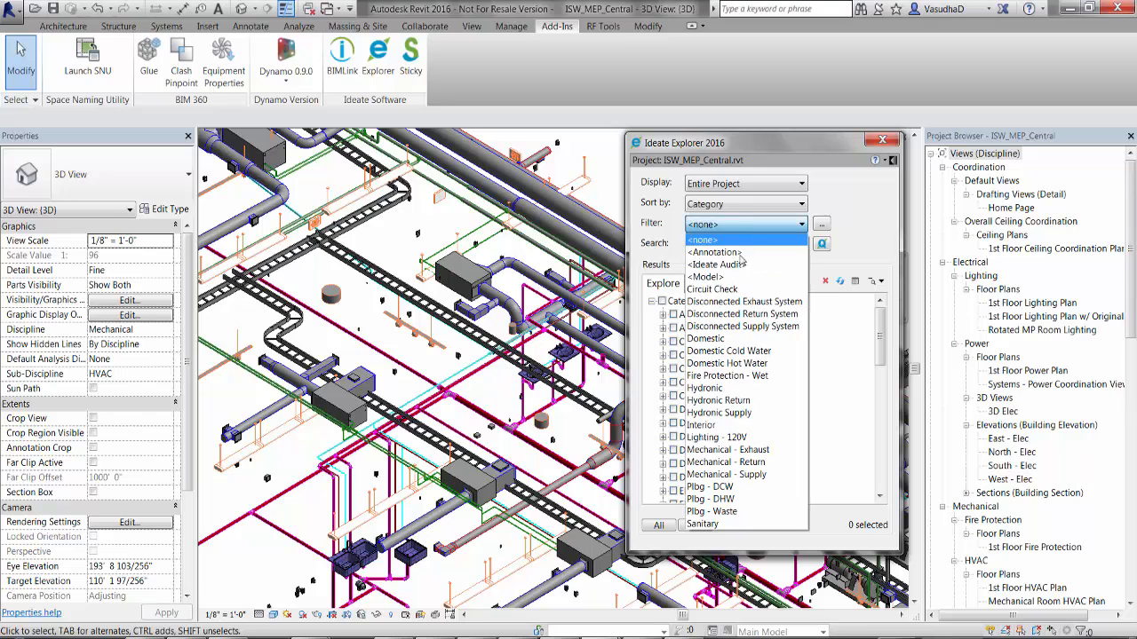
click(716, 265)
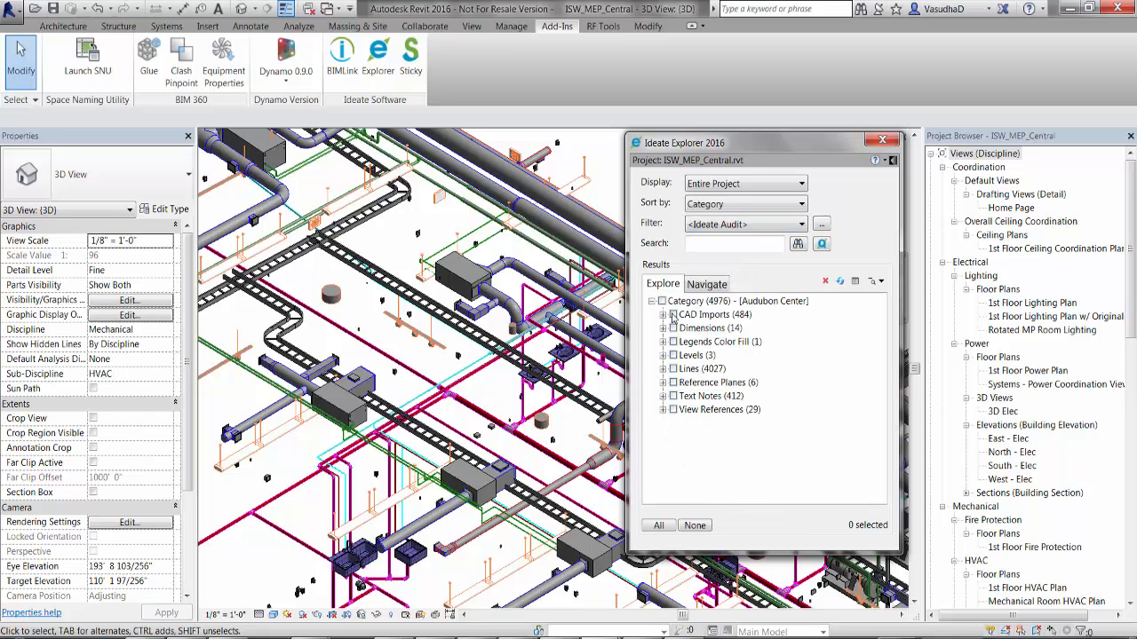
click(662, 314)
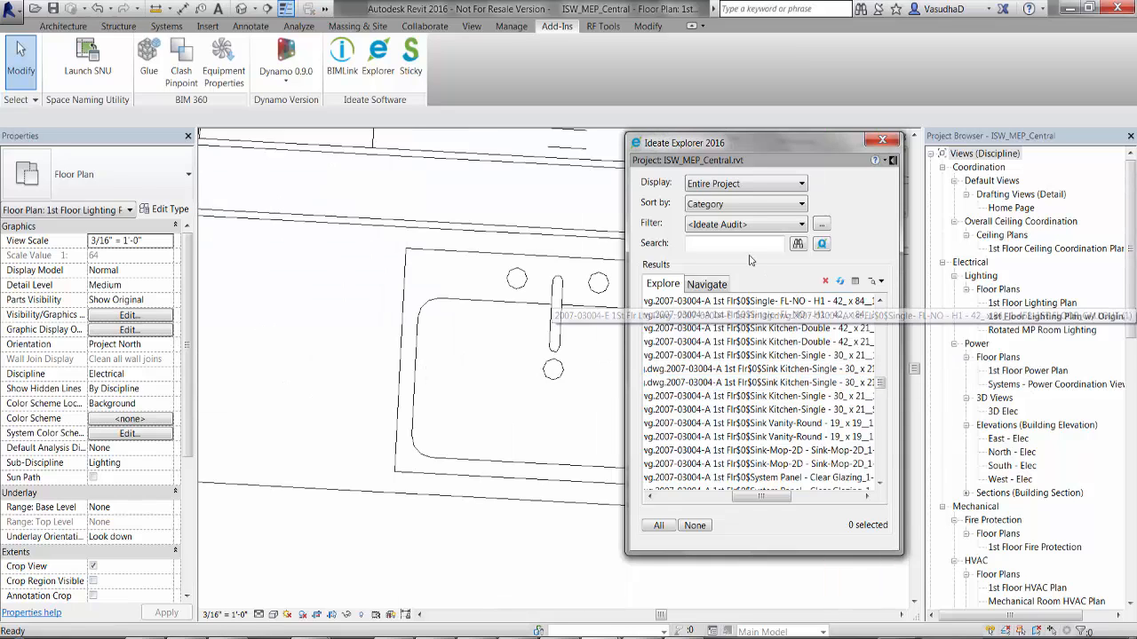
Search 'sink', then expand CAD Imports, the view-specific DWG list and the mechanical 1st-floor DWG
text(sink)
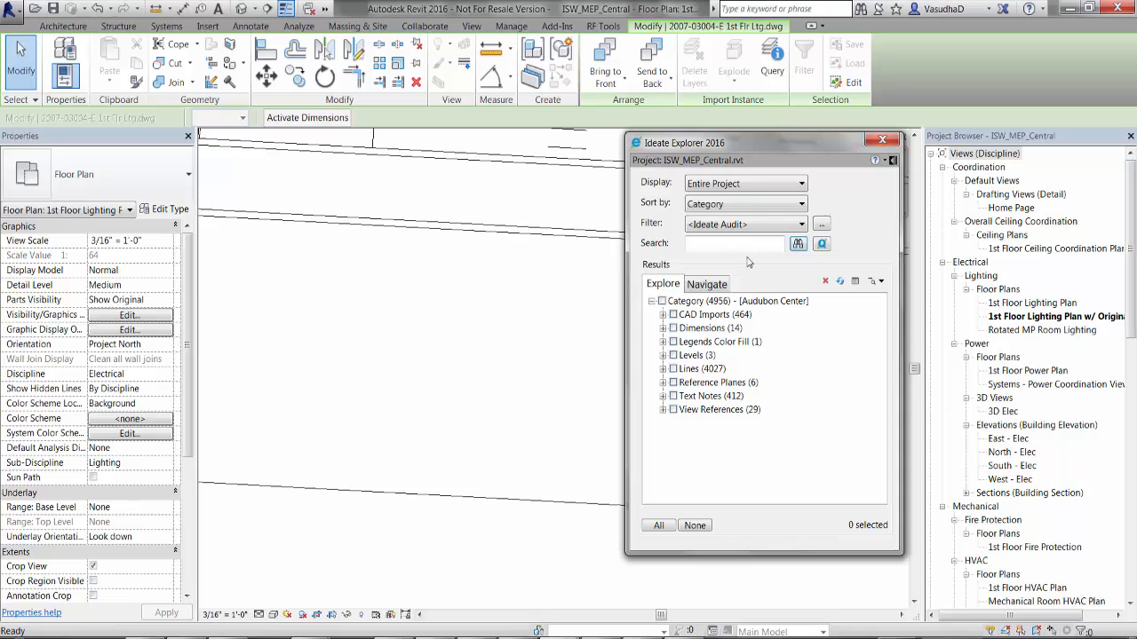
click(662, 314)
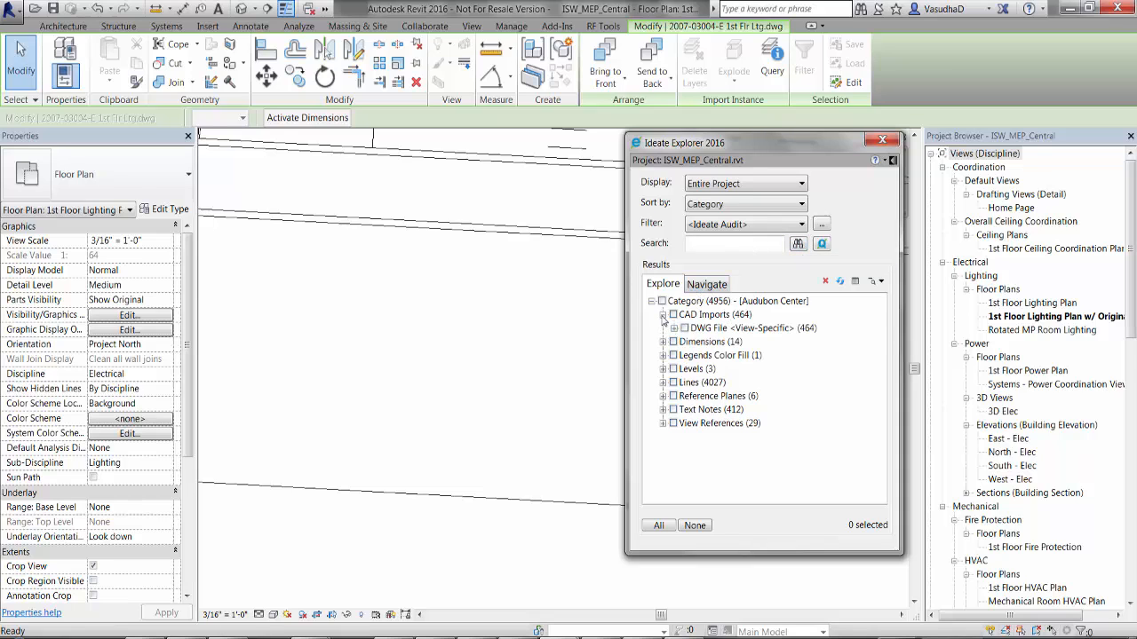
click(673, 327)
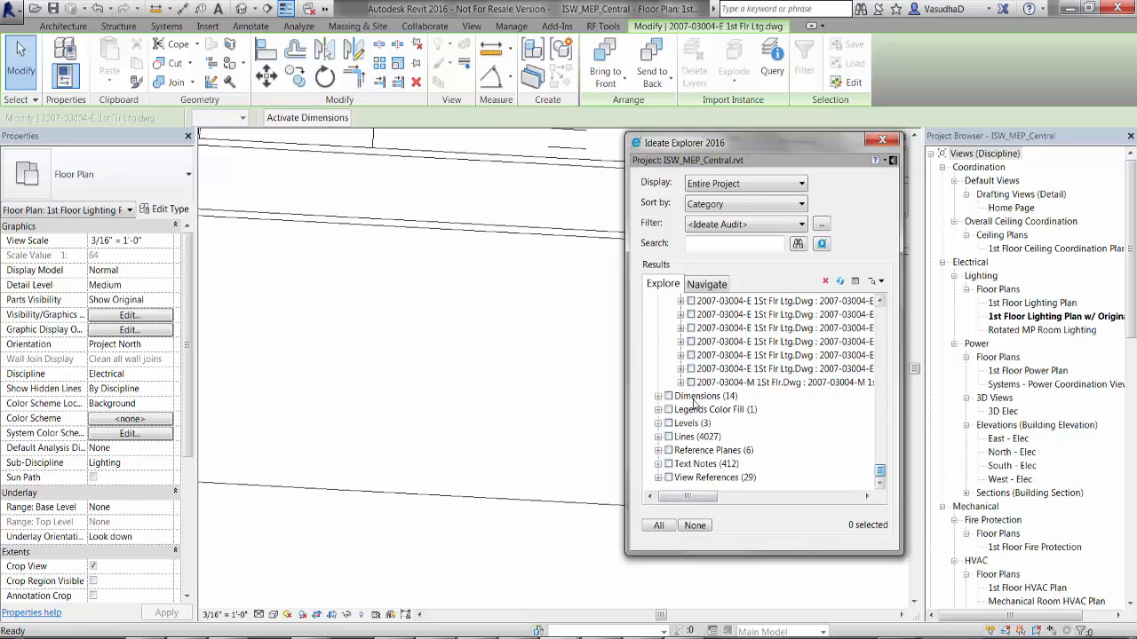
click(781, 383)
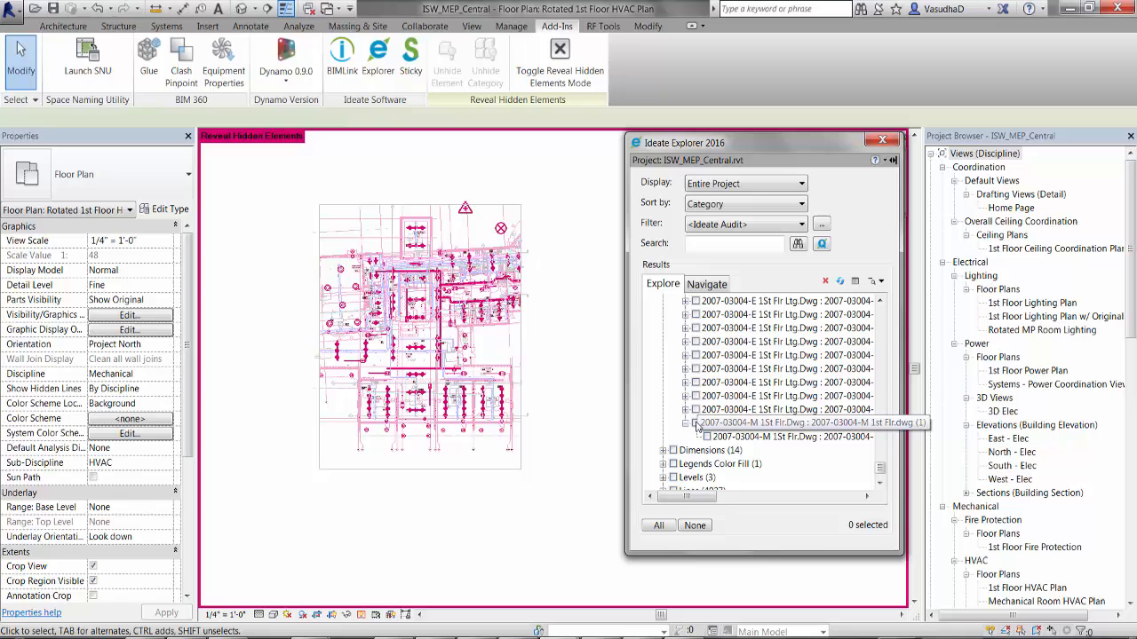
Check the 2007-03004-M 1st Flr.dwg import and delete it with the red X button
click(786, 422)
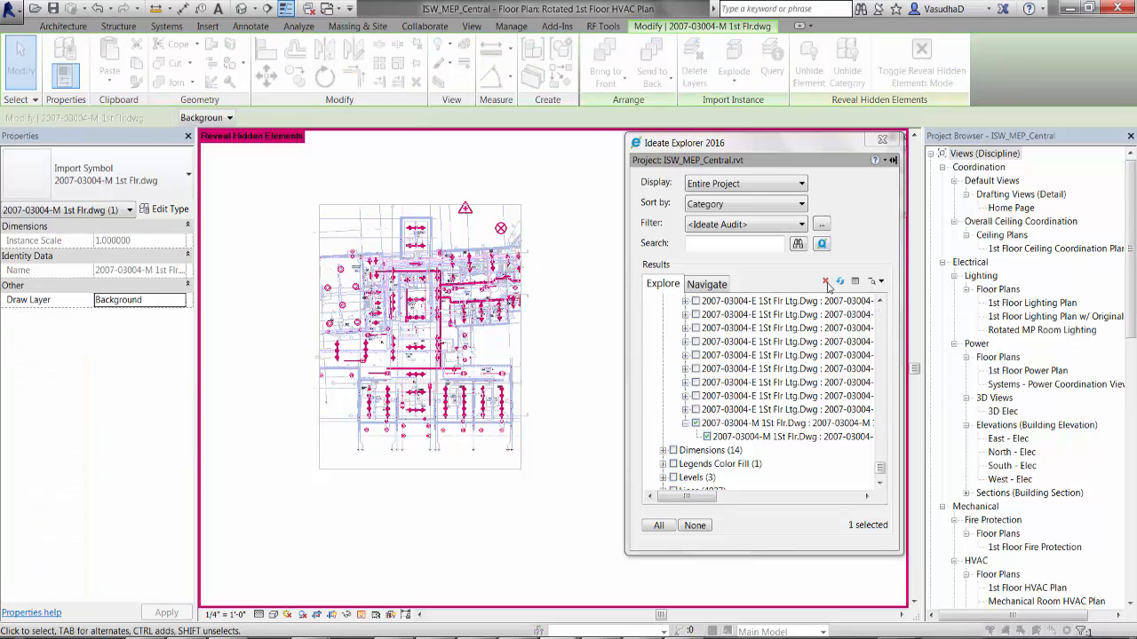
click(825, 281)
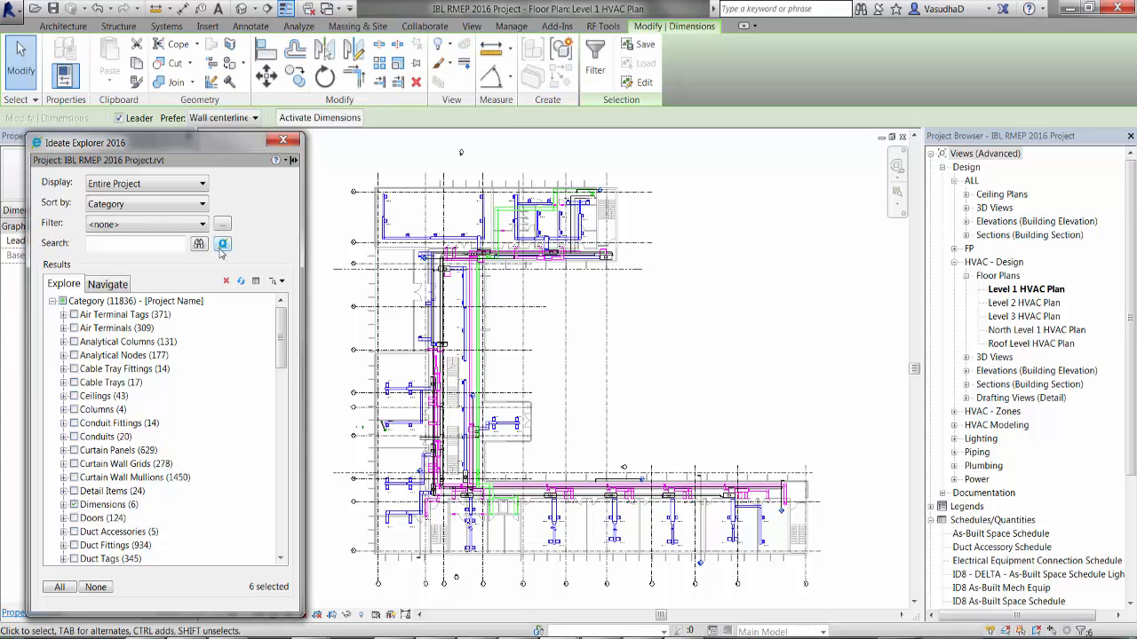
In Ideate Query, search 'over' and select the one dimension with an 8" Value Override
click(223, 244)
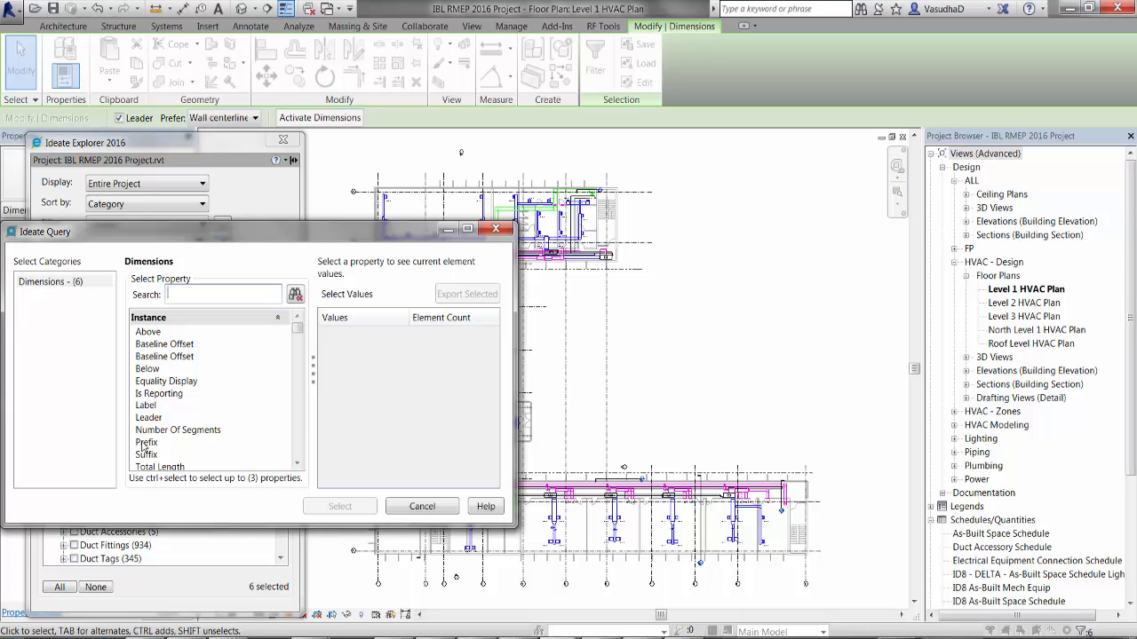
click(146, 441)
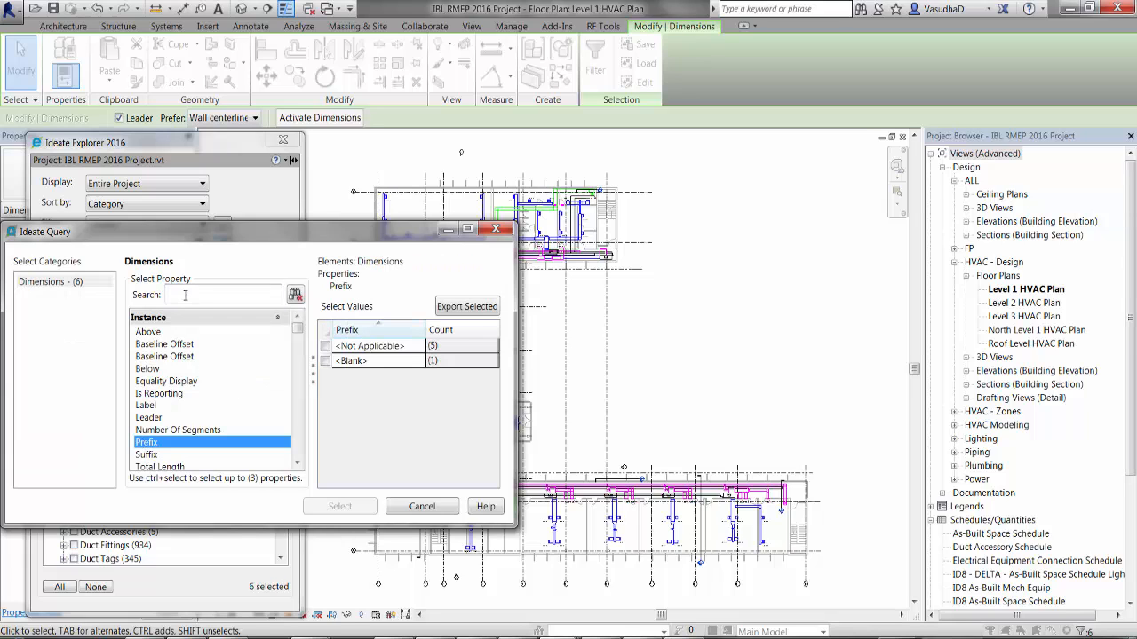
text(name)
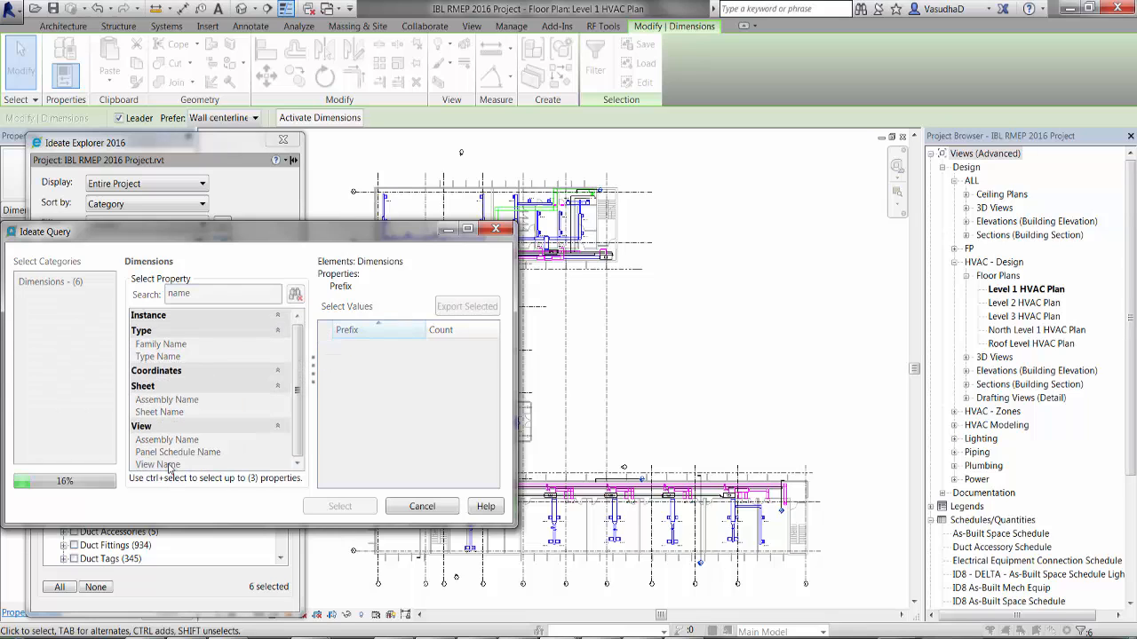
click(157, 465)
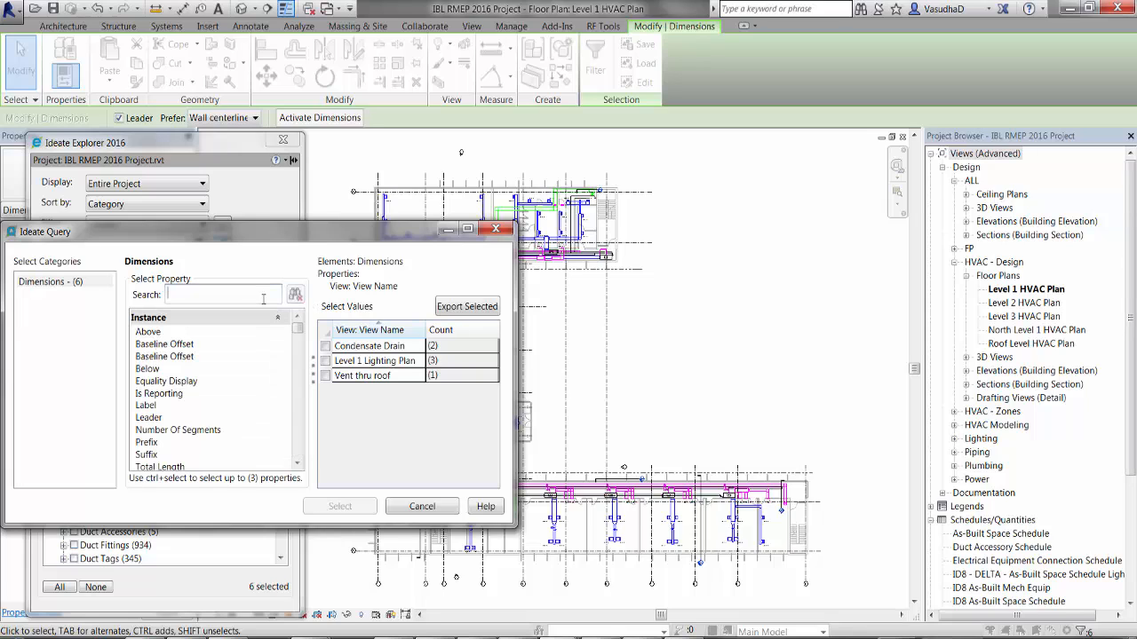
text(over)
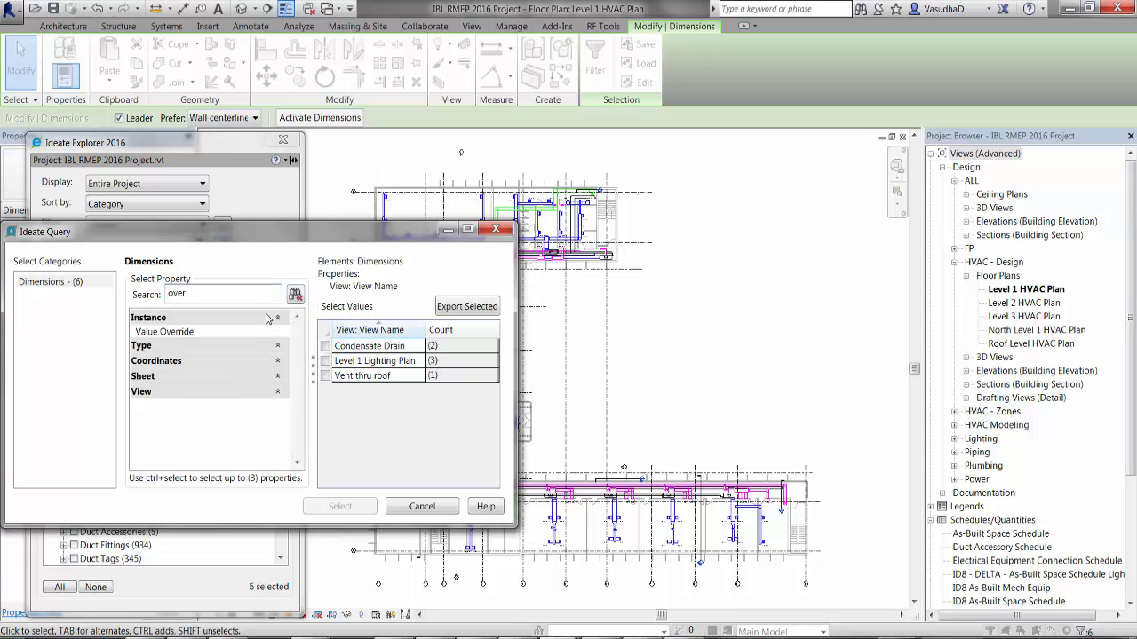
click(163, 331)
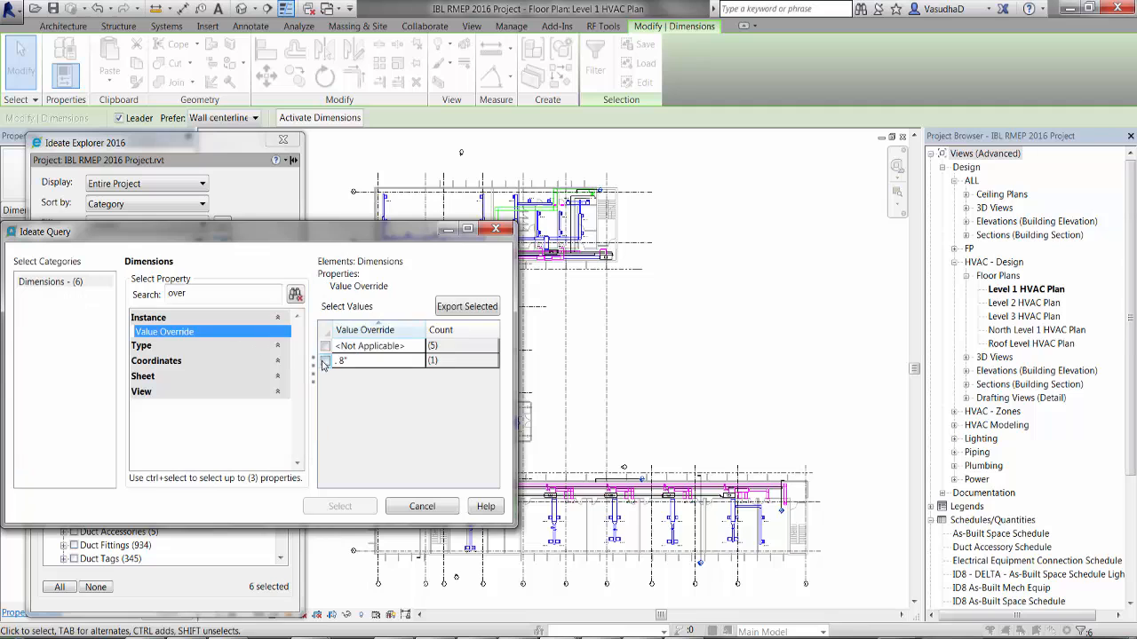
click(325, 360)
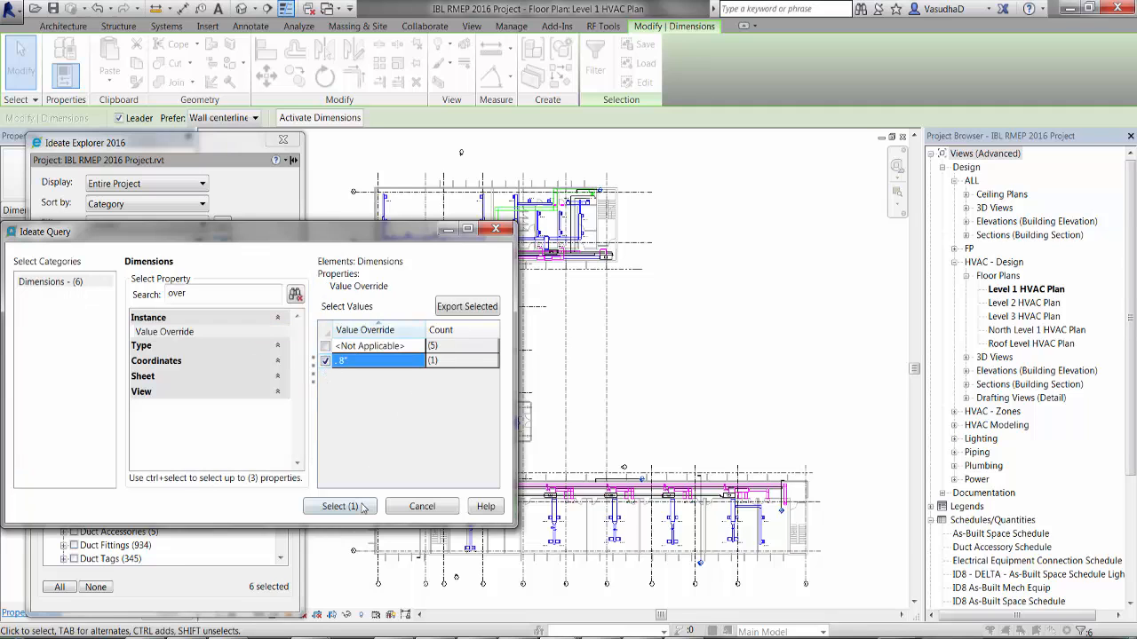
click(339, 507)
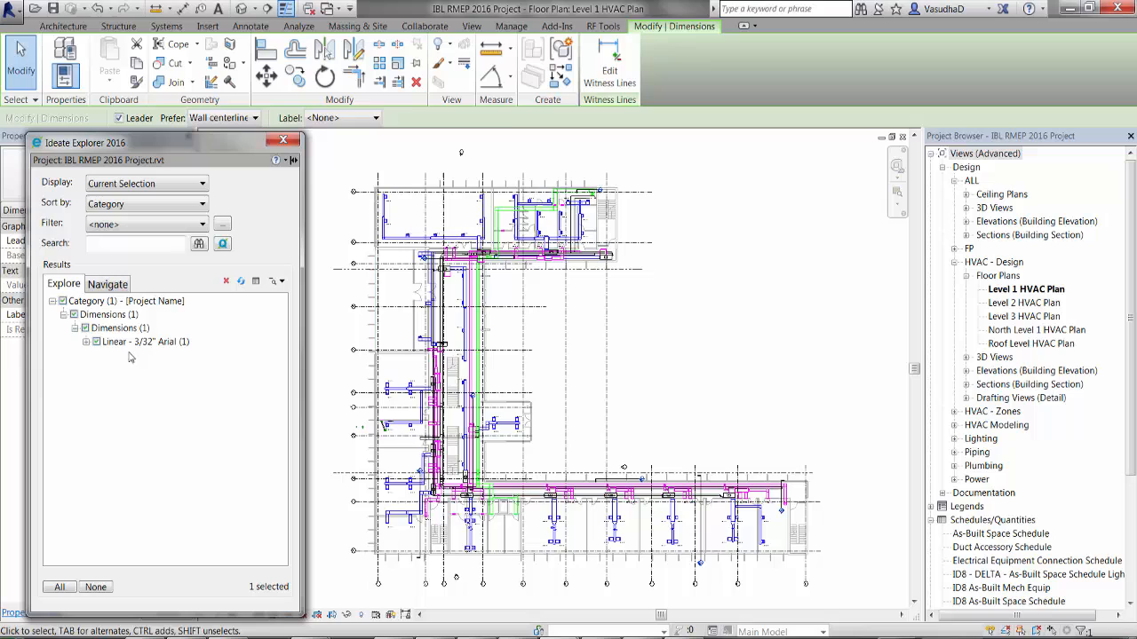
Open the dimension in the Vent thru roof drafting view and switch it to Use Actual Value
click(85, 342)
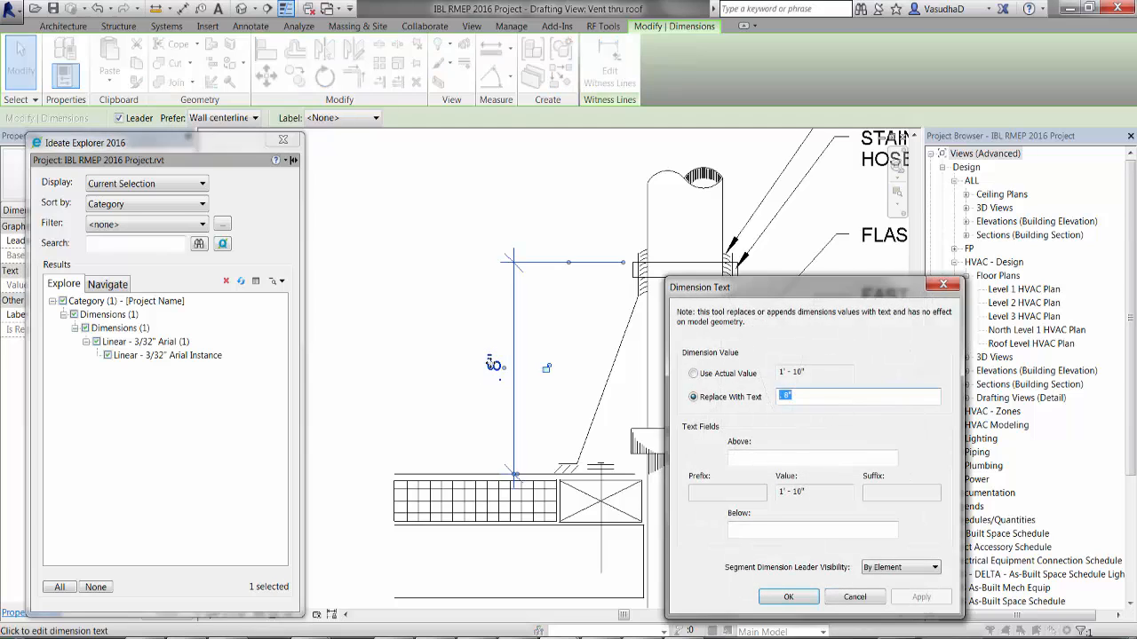
click(694, 373)
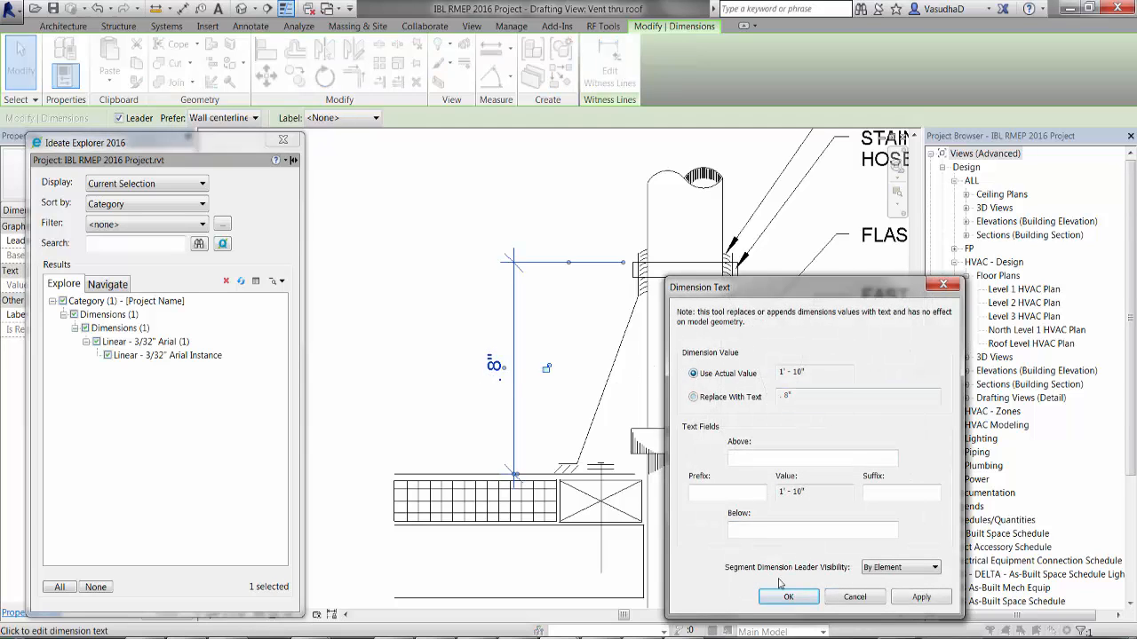
click(788, 597)
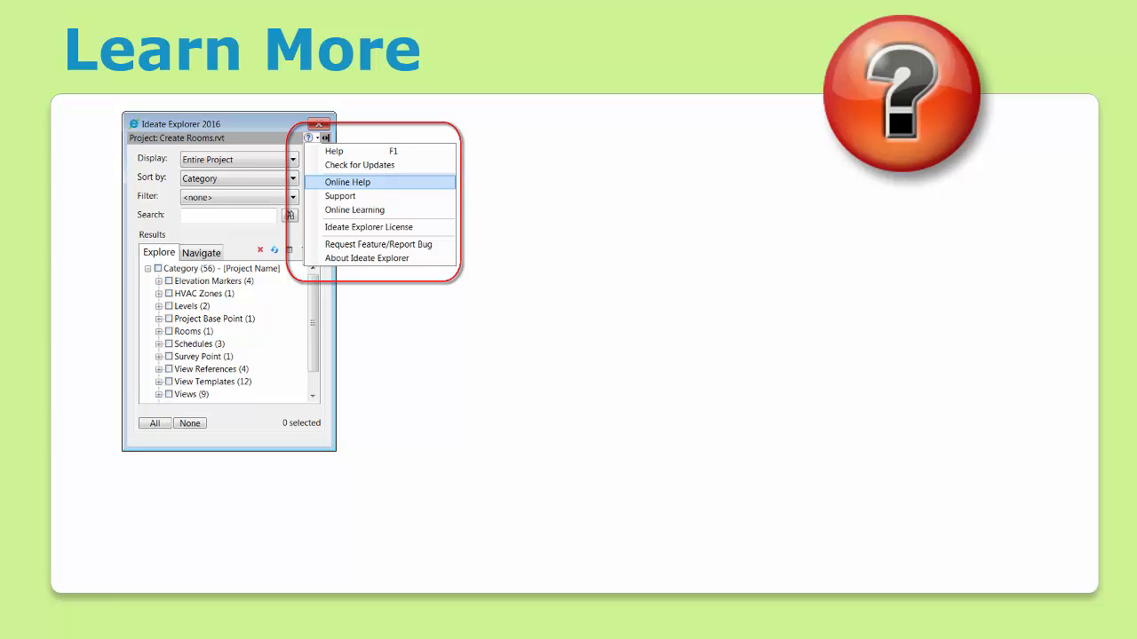
Reveal Explorer's online help on the slide, opened to the BIM Managers Project Auditing topic
click(347, 182)
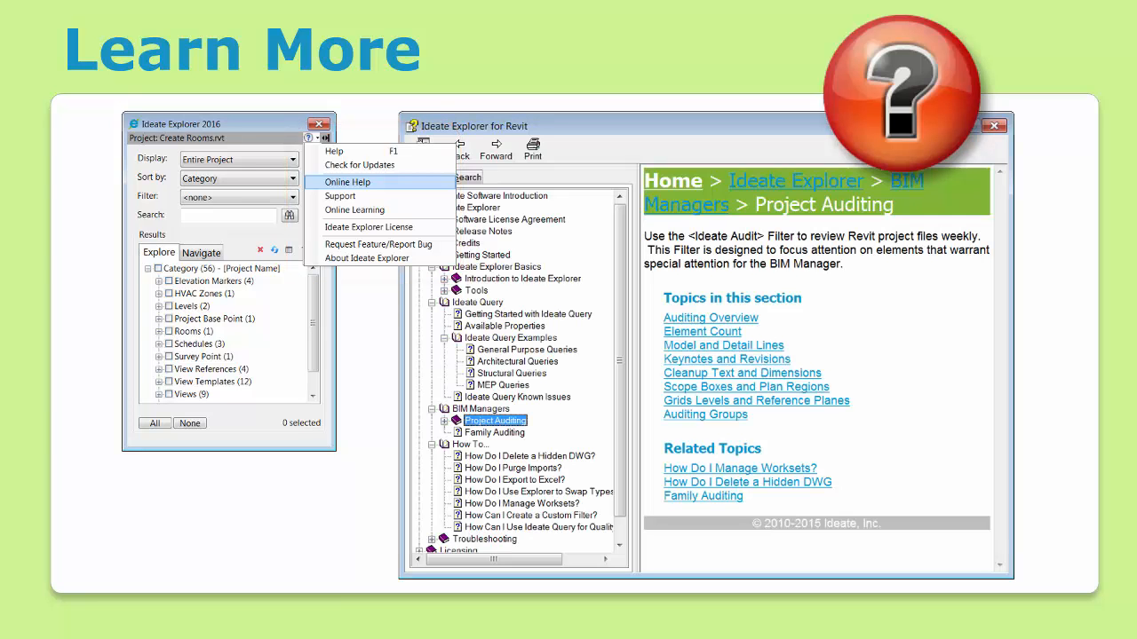